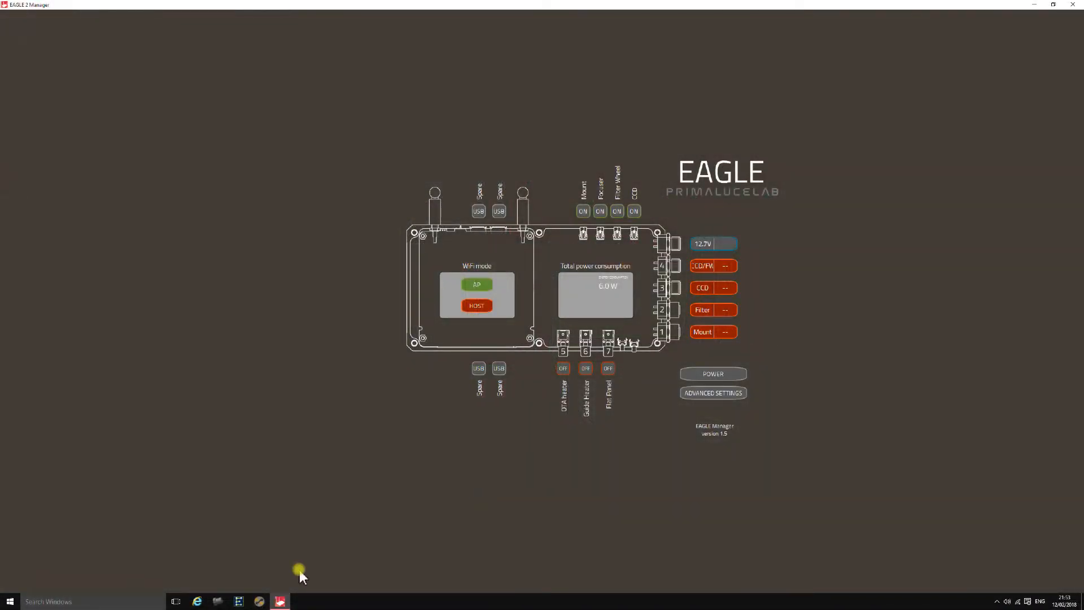
mouse_move(522, 373)
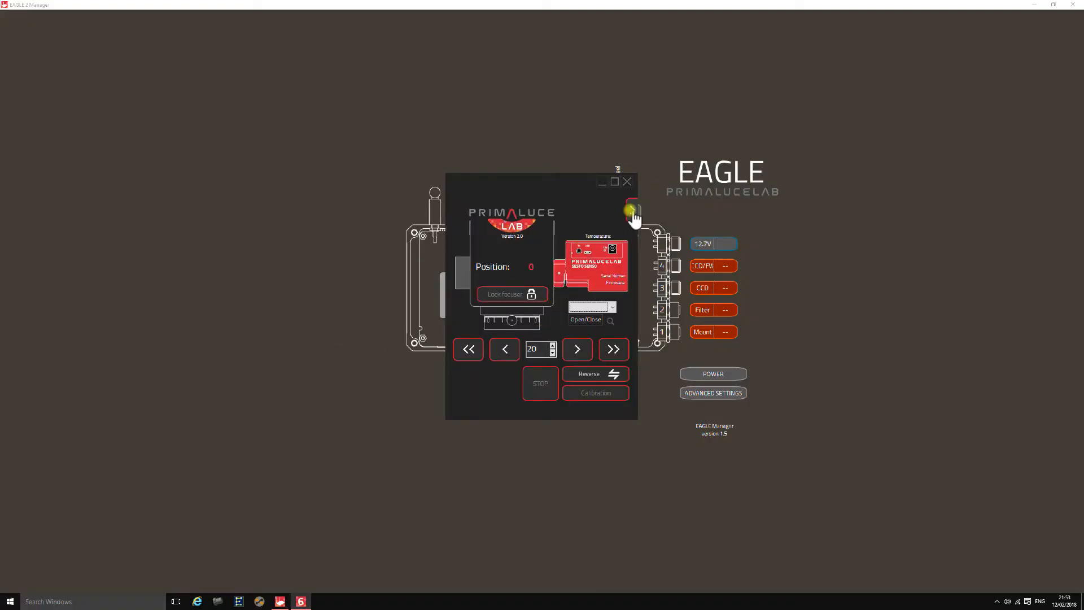
Expand the motor settings panel and connect to the focuser on port COM3.
left_click(634, 215)
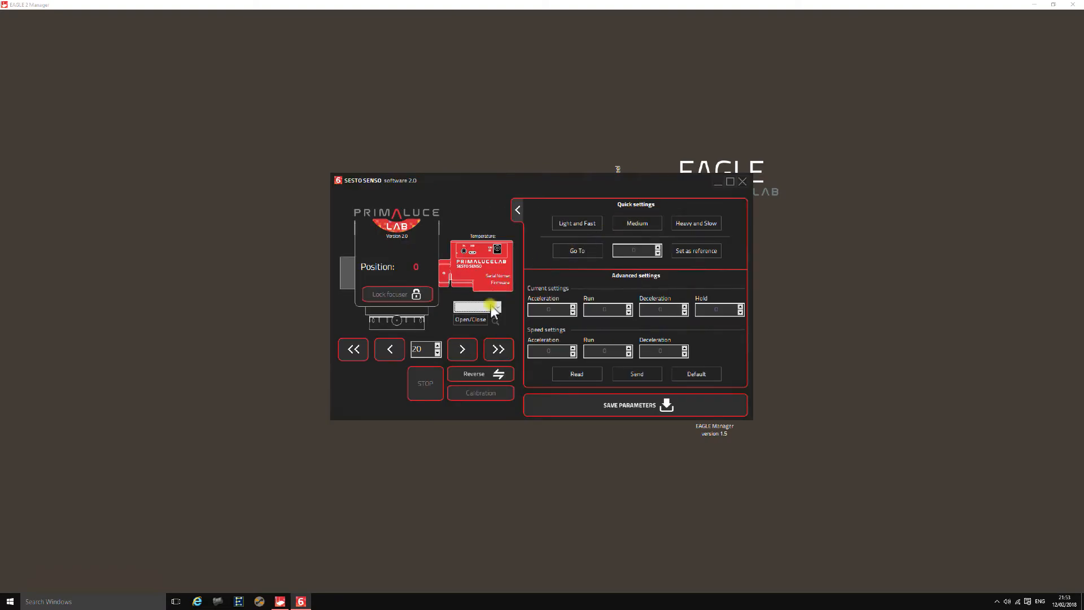
left_click(477, 307)
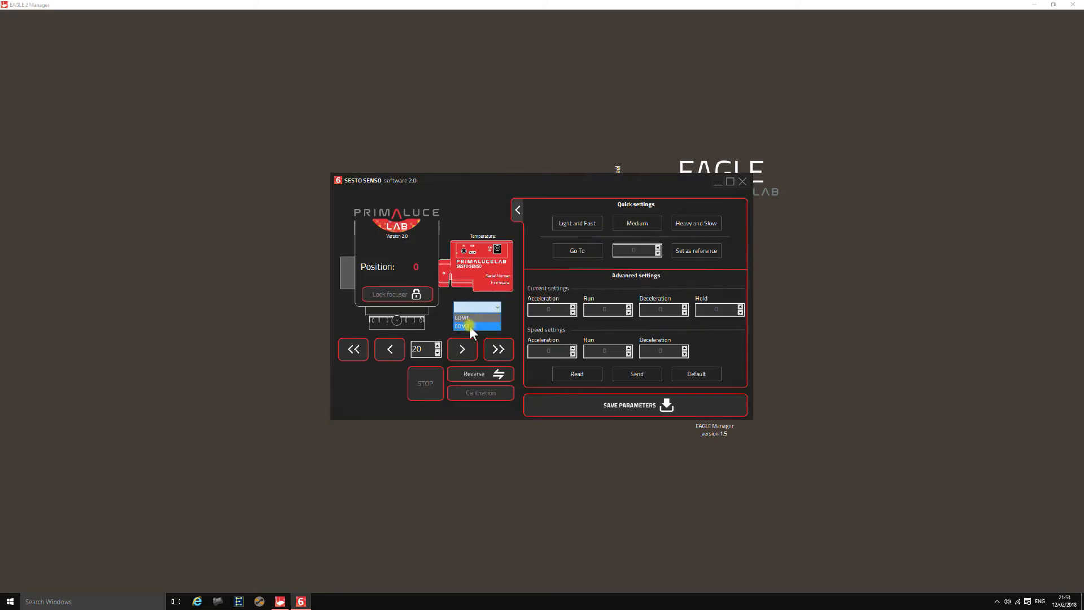
left_click(471, 325)
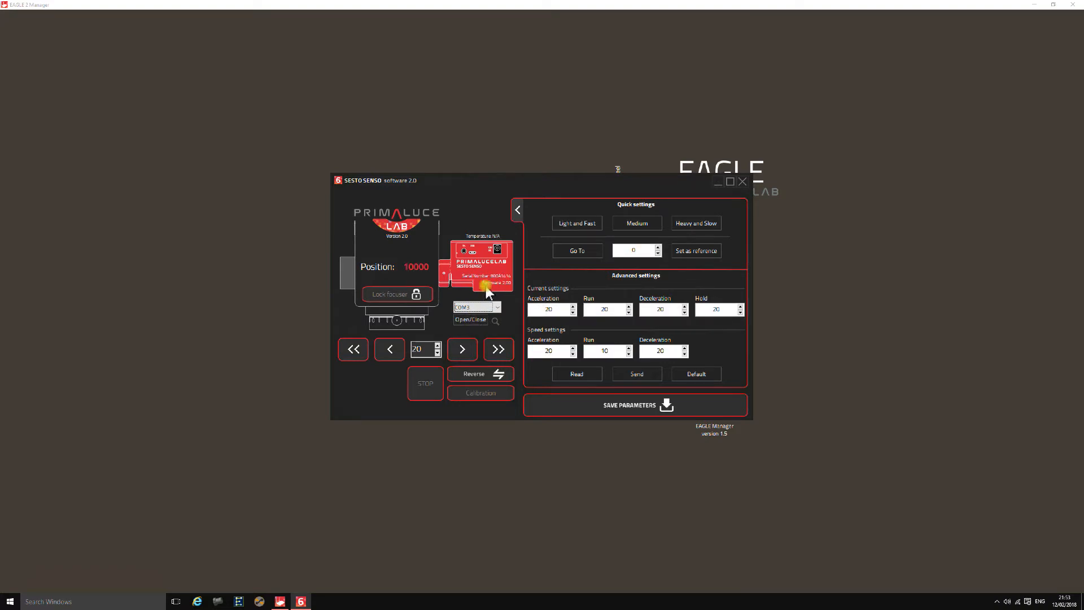
mouse_move(479, 284)
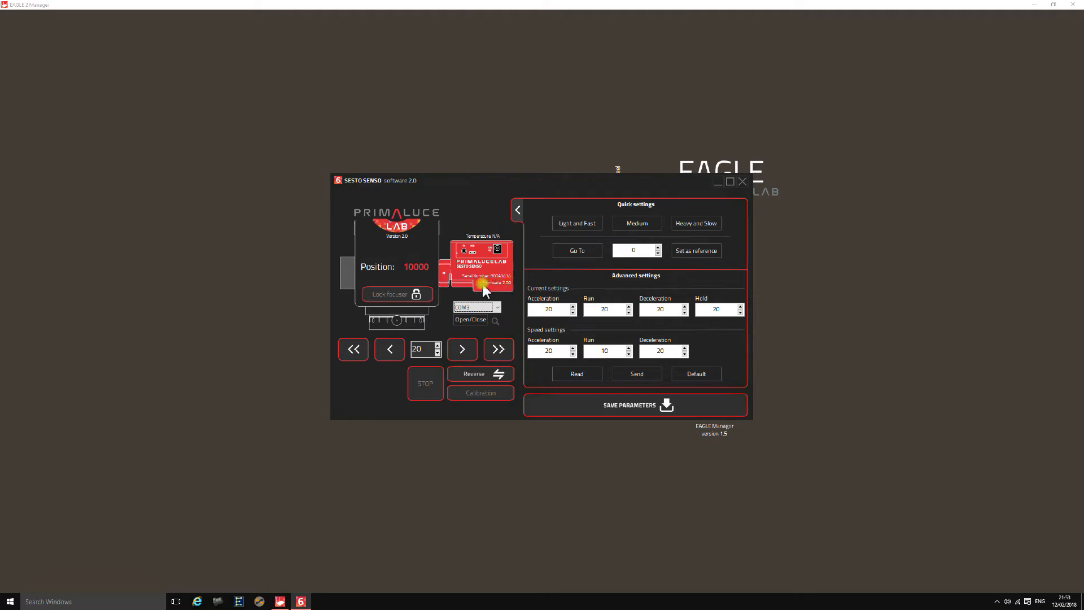
mouse_move(420, 255)
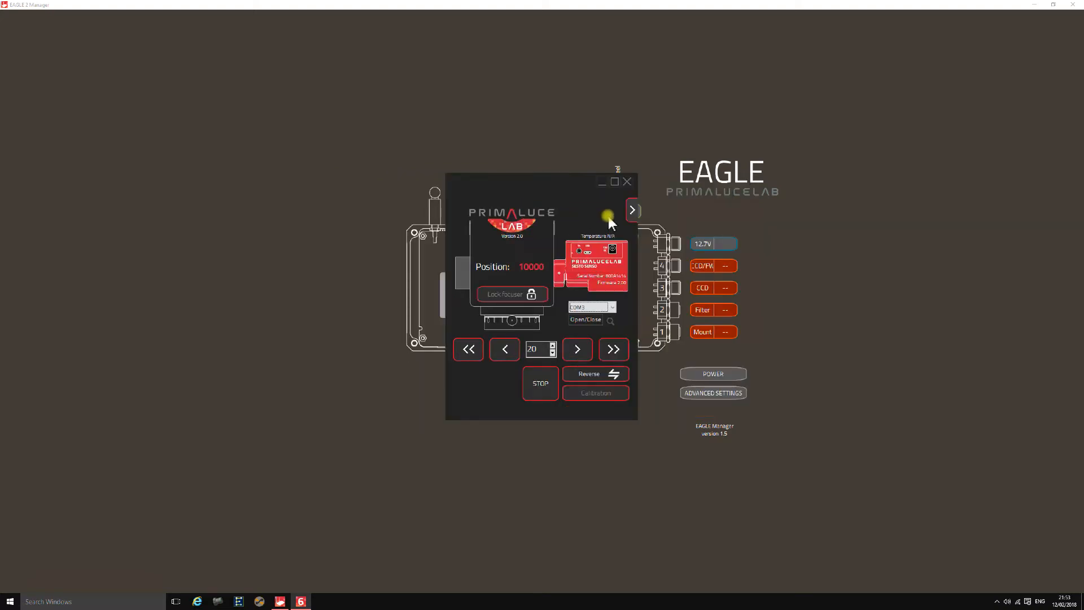
Reopen the Quick settings / Advanced settings panel beside the focuser controls.
left_click(632, 210)
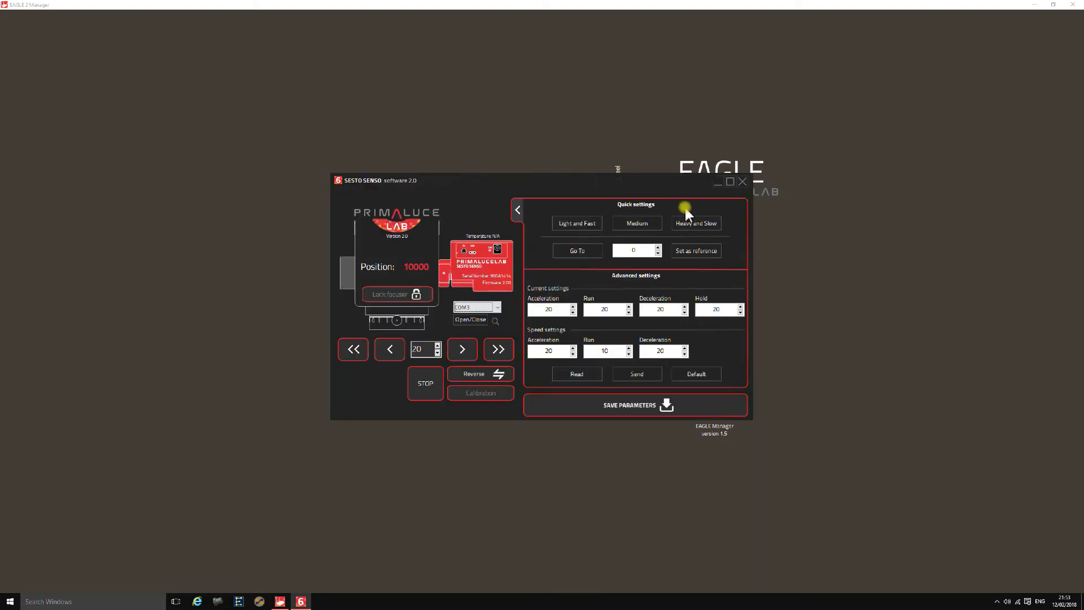
mouse_move(722, 219)
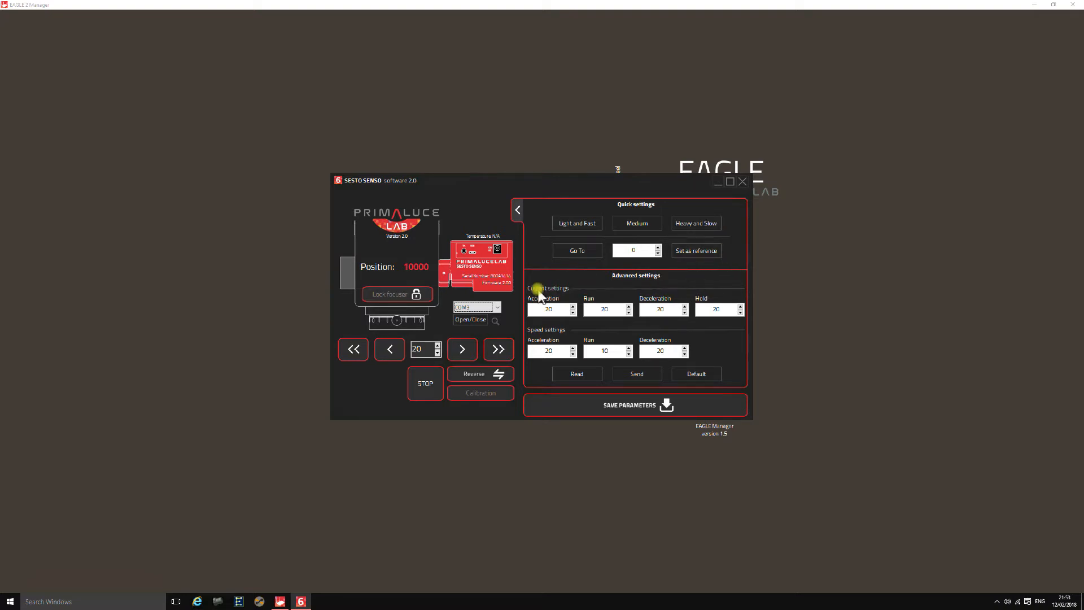
mouse_move(729, 278)
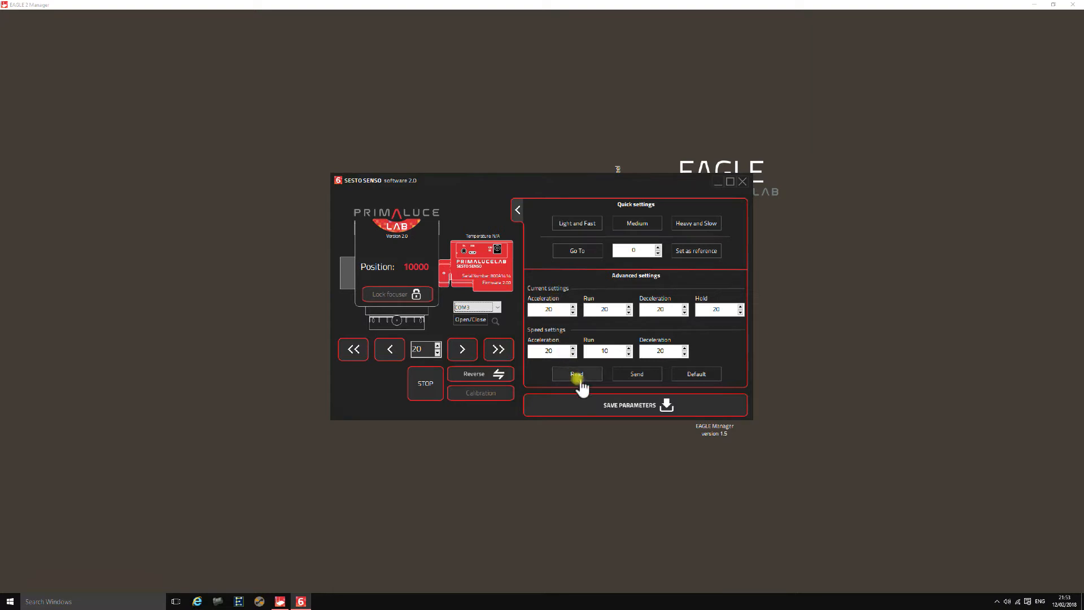
mouse_move(637, 377)
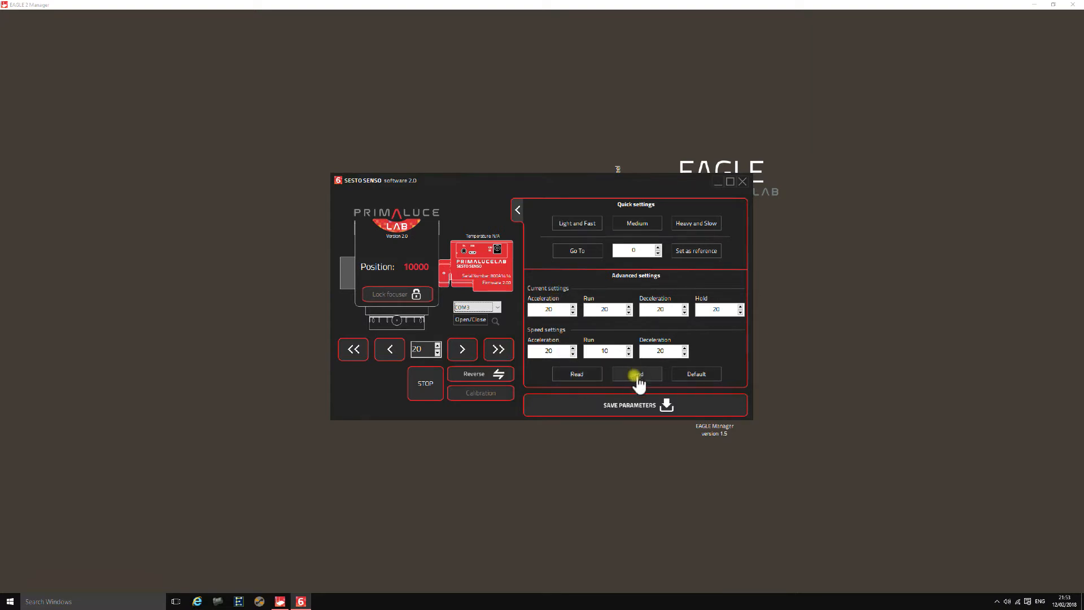
mouse_move(696, 373)
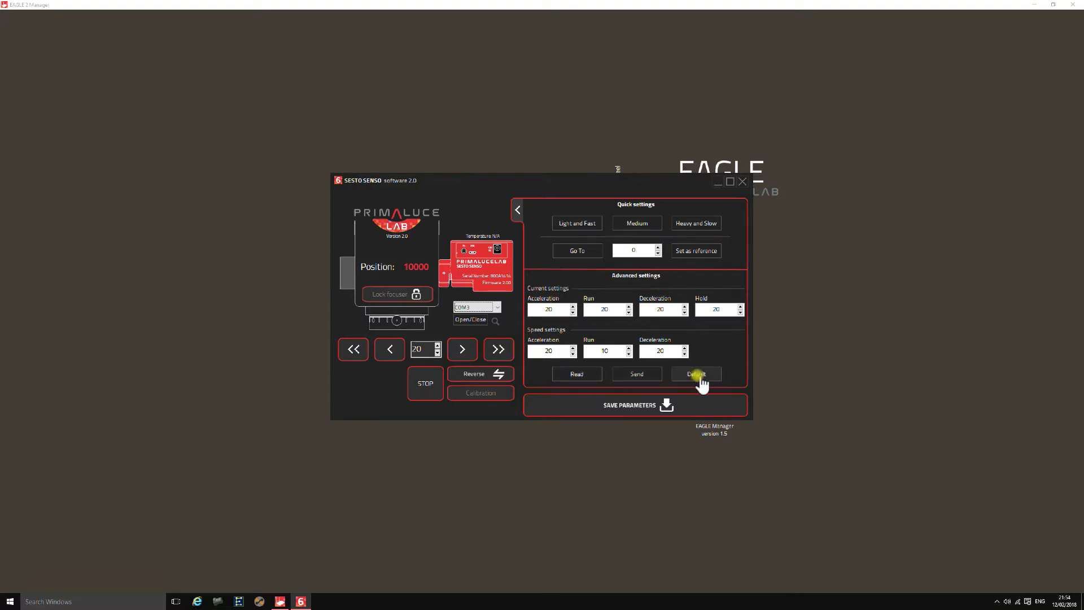
mouse_move(513, 341)
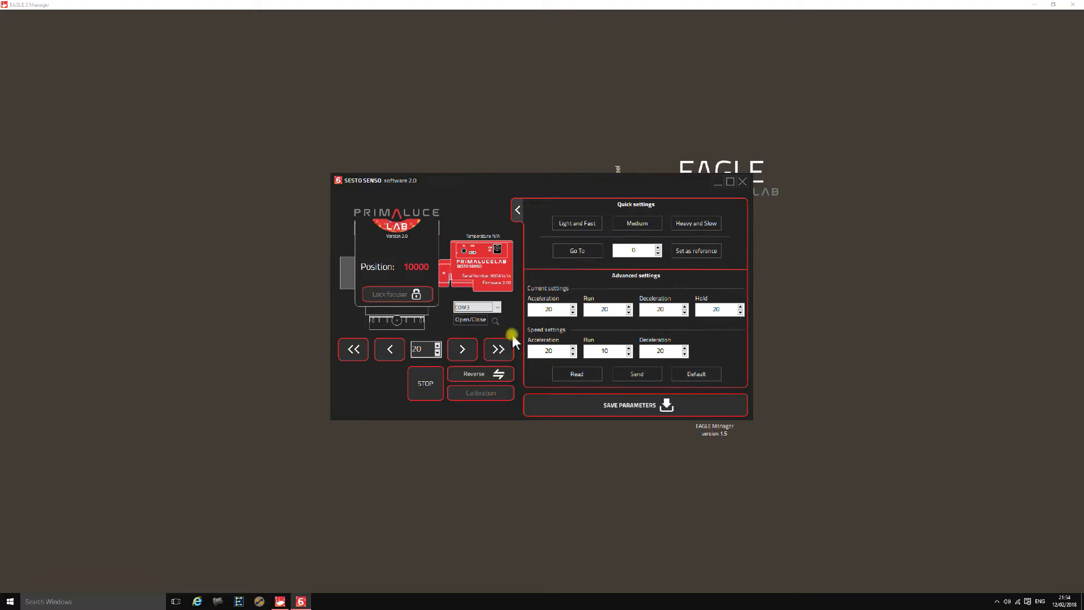
mouse_move(483, 397)
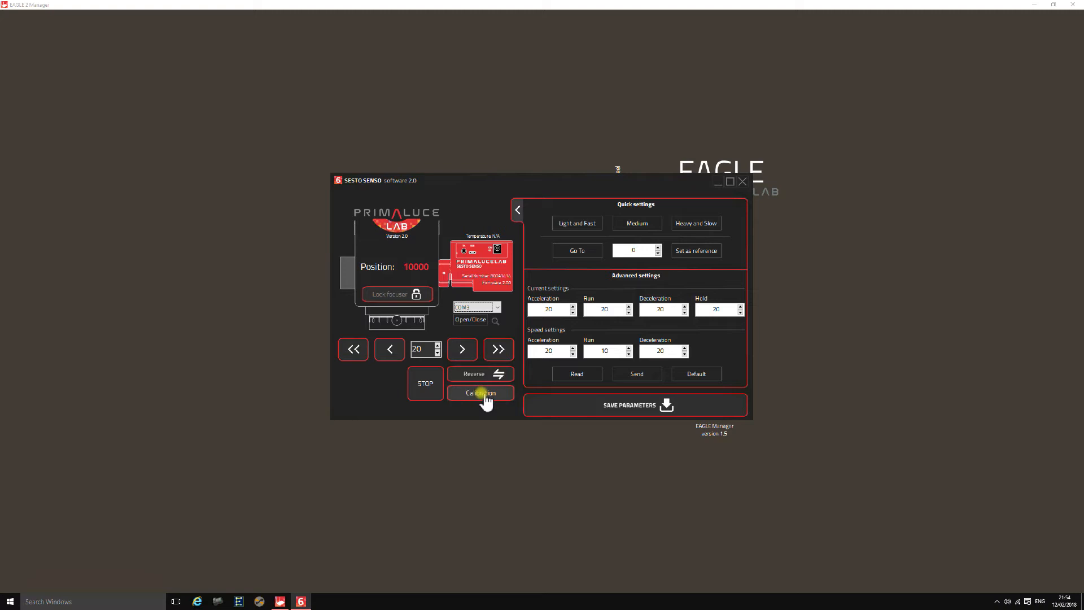
Start the calibration wizard with 'Telescope with external focuser' and advance to configuration step 2.
left_click(481, 393)
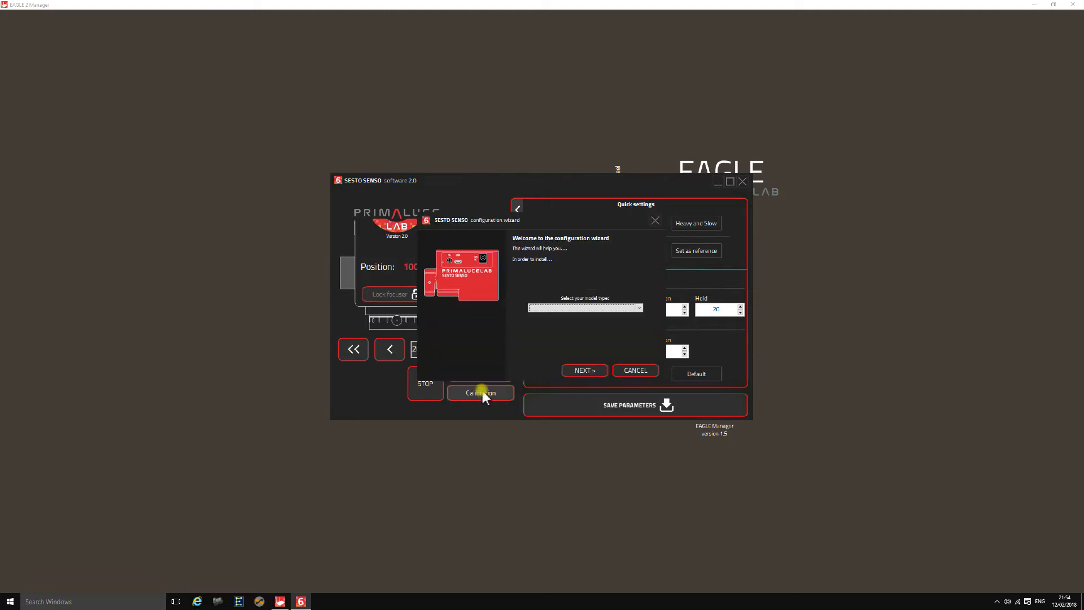
left_click(585, 307)
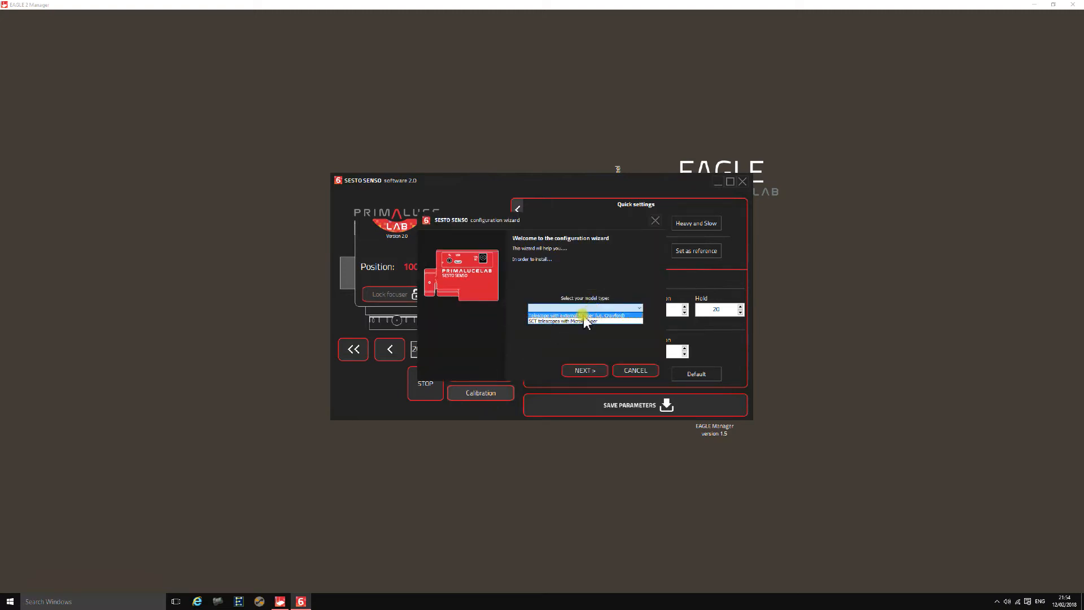
left_click(584, 321)
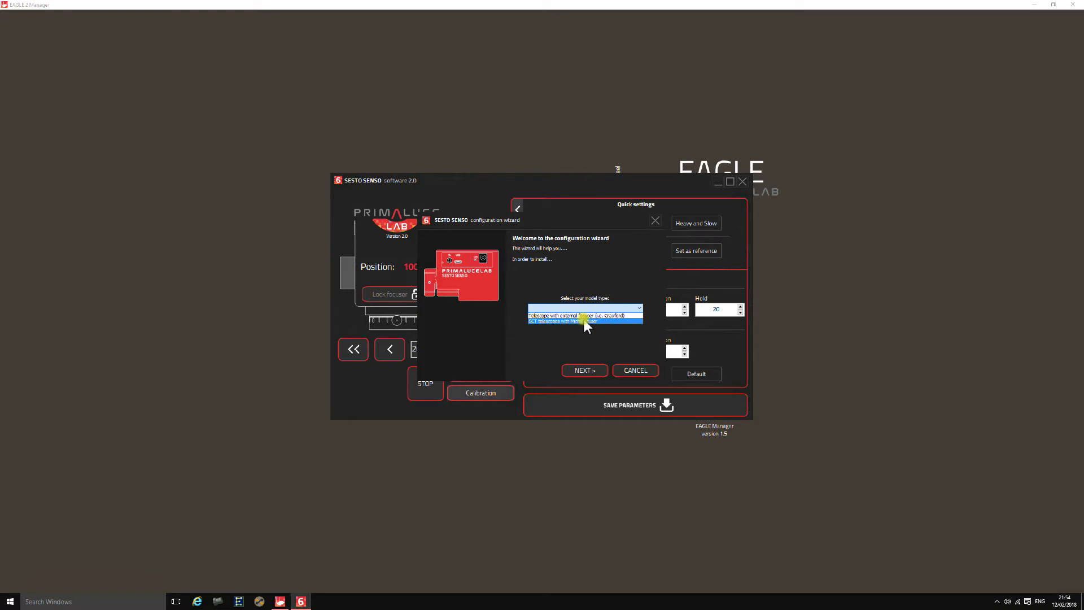
left_click(585, 316)
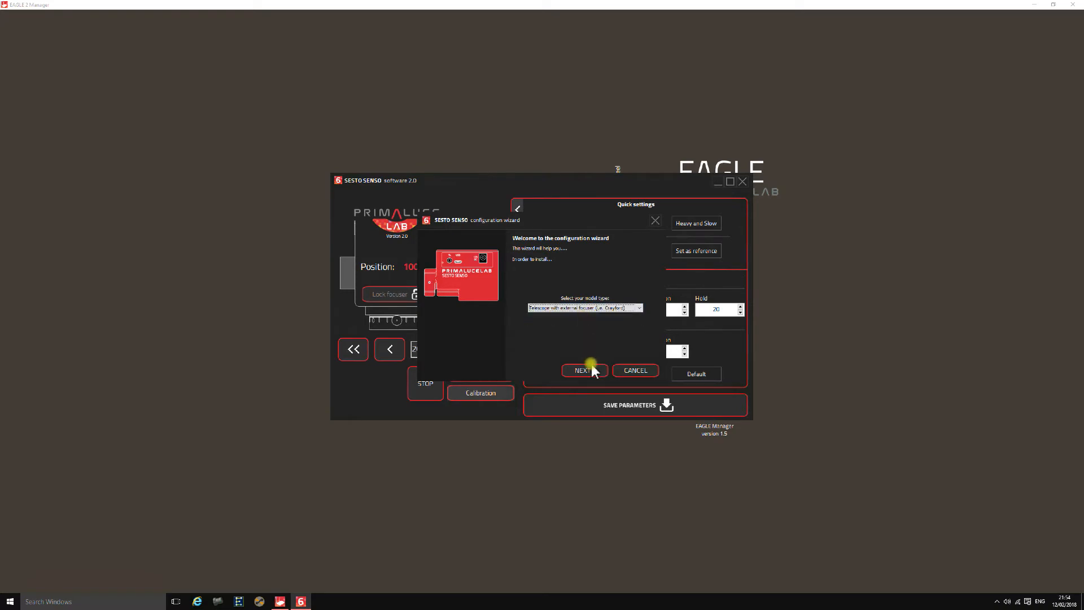
left_click(584, 370)
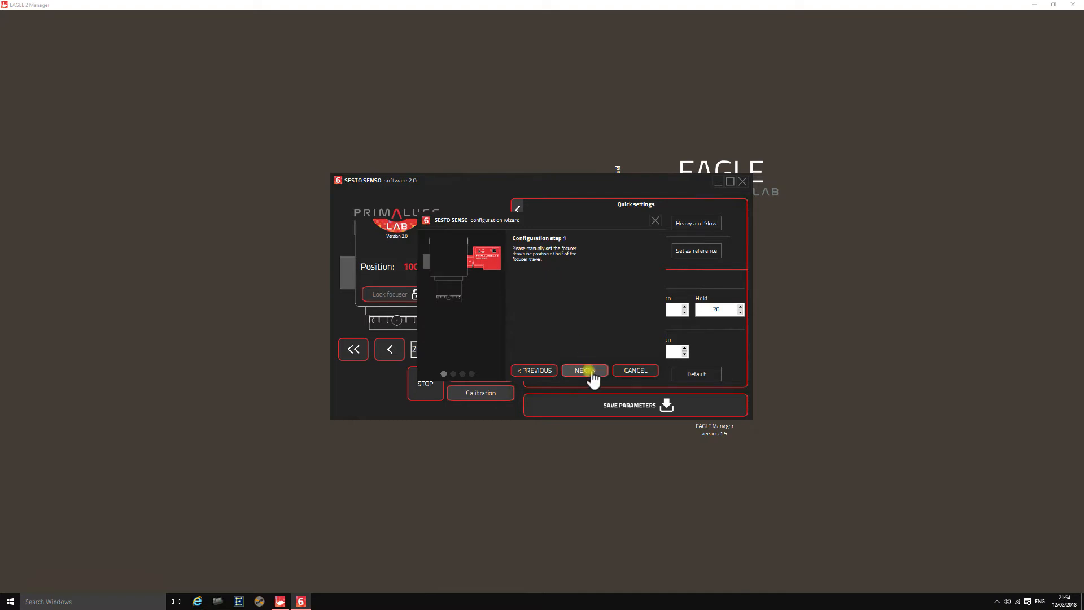
left_click(585, 370)
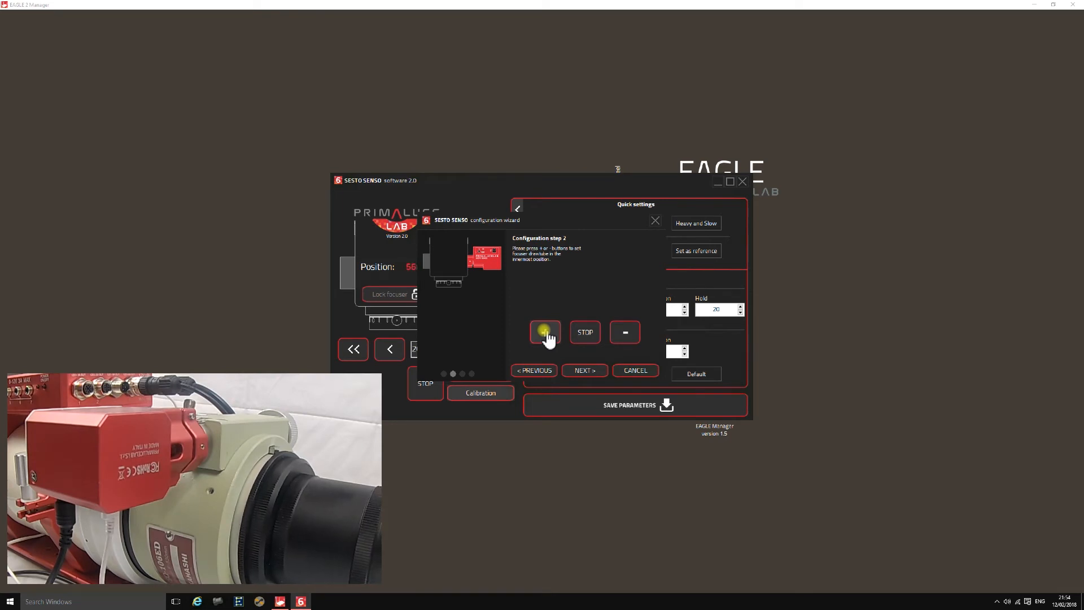
Drive the focuser to its innermost then outermost travel limit, confirming each, to finish calibration.
left_click(545, 332)
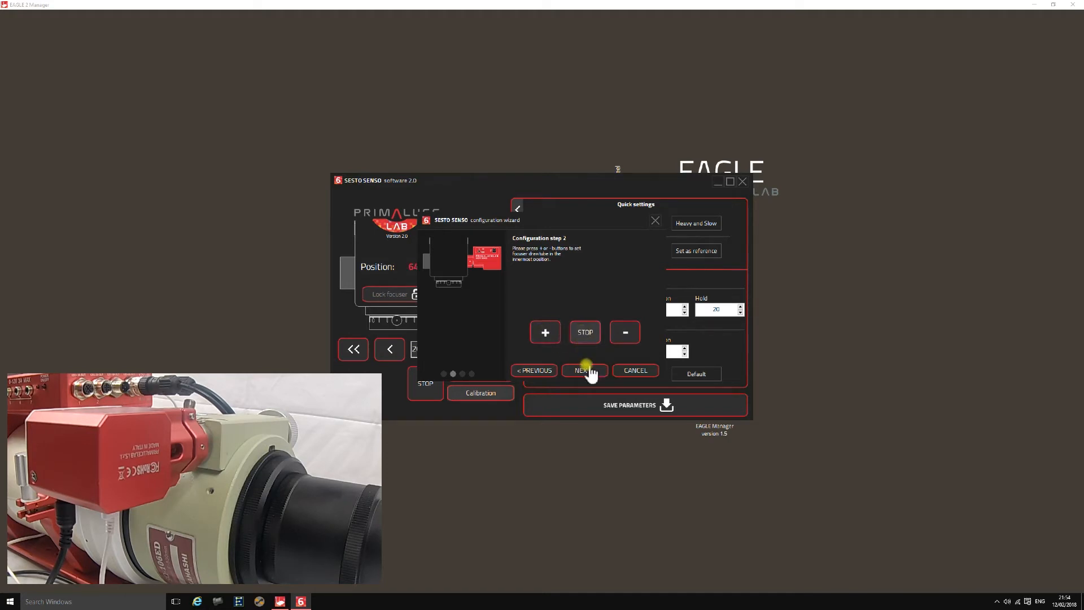
left_click(585, 370)
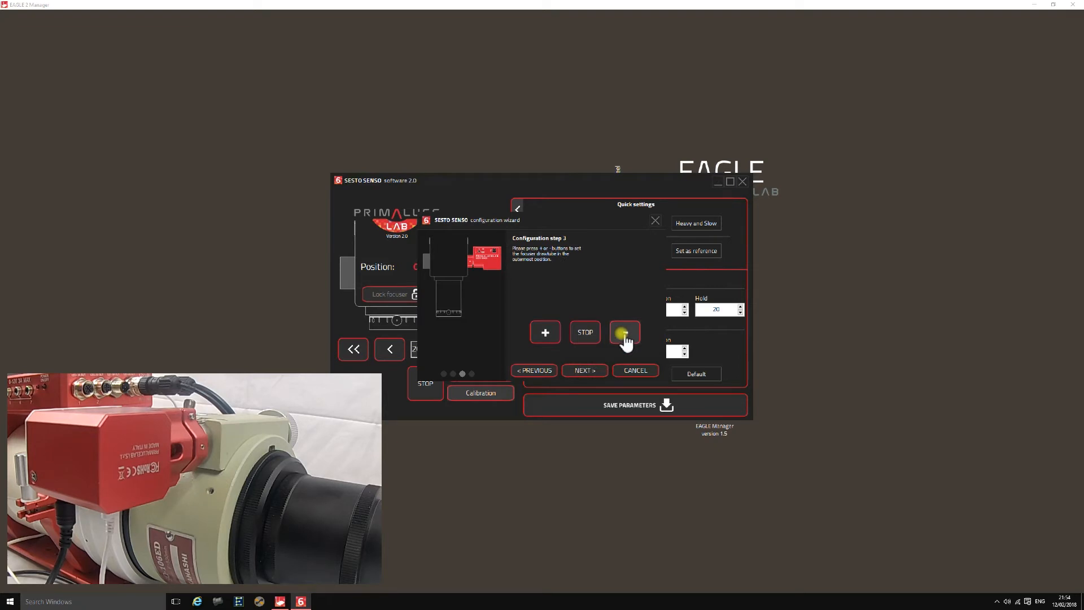
left_click(625, 332)
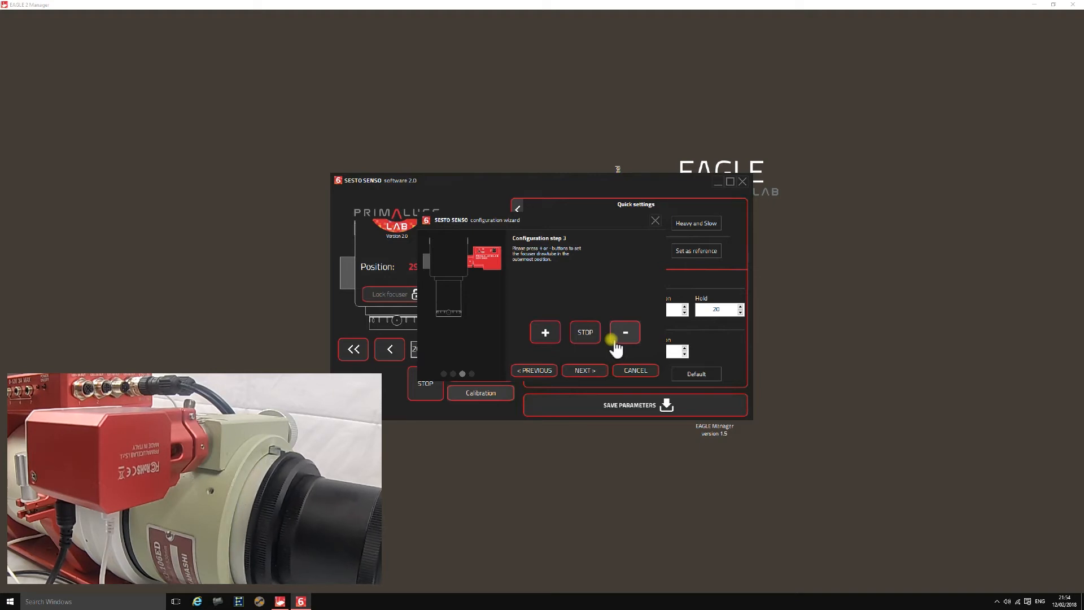
left_click(585, 332)
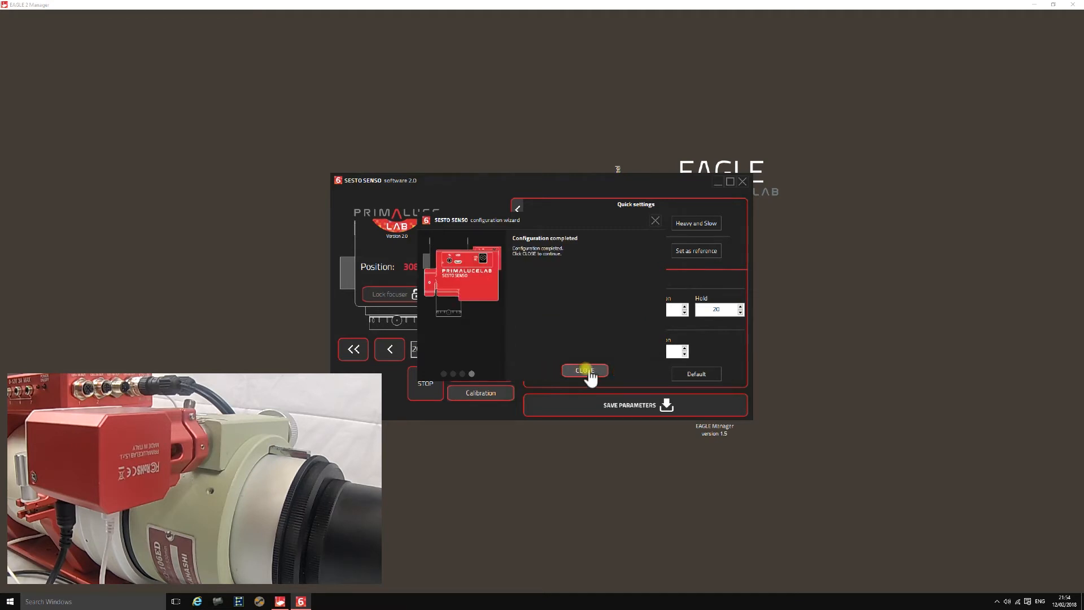
Close the finished wizard and Go To target 5000 until the position reads 5000.
left_click(585, 371)
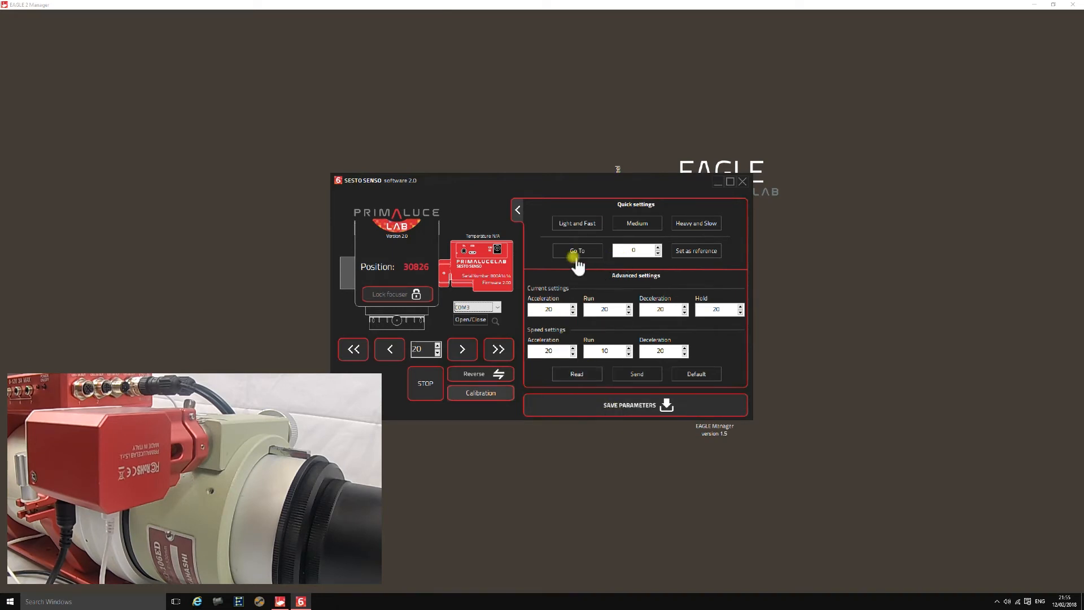
left_click(577, 251)
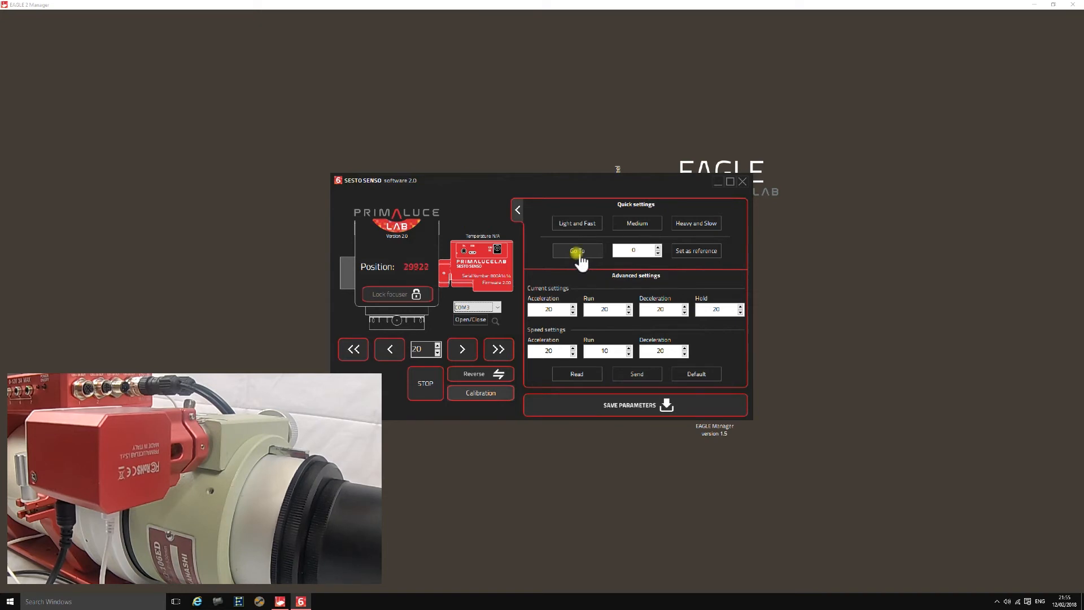
left_click(424, 384)
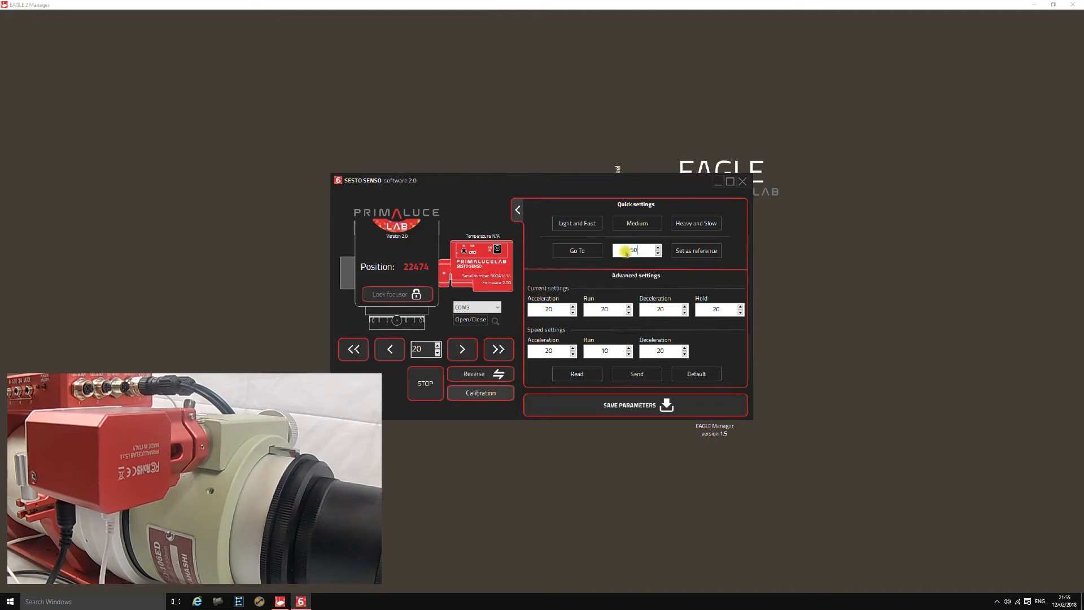
type("5000")
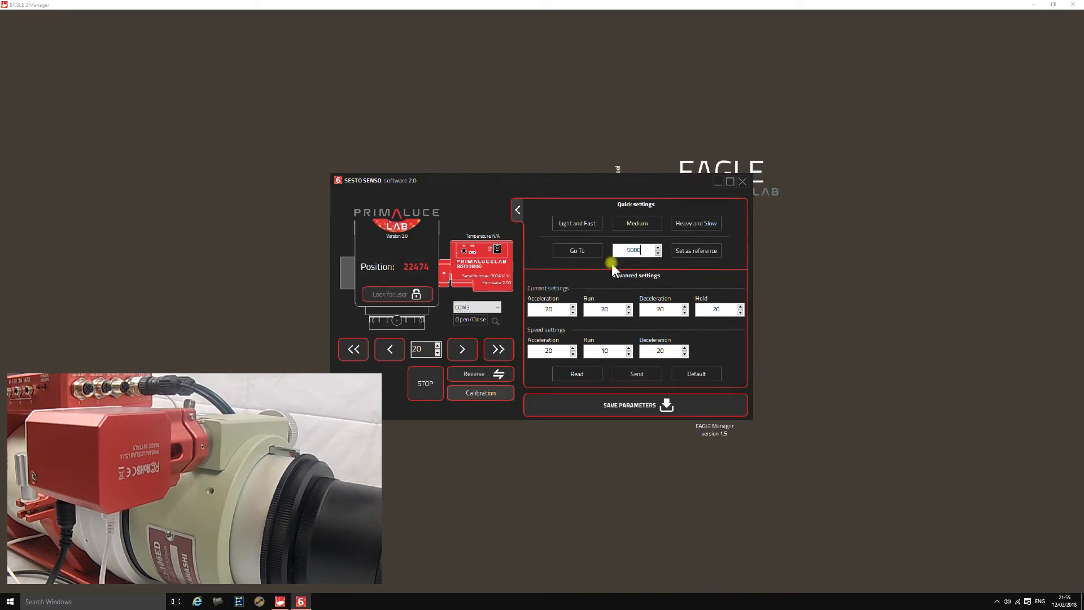
left_click(577, 250)
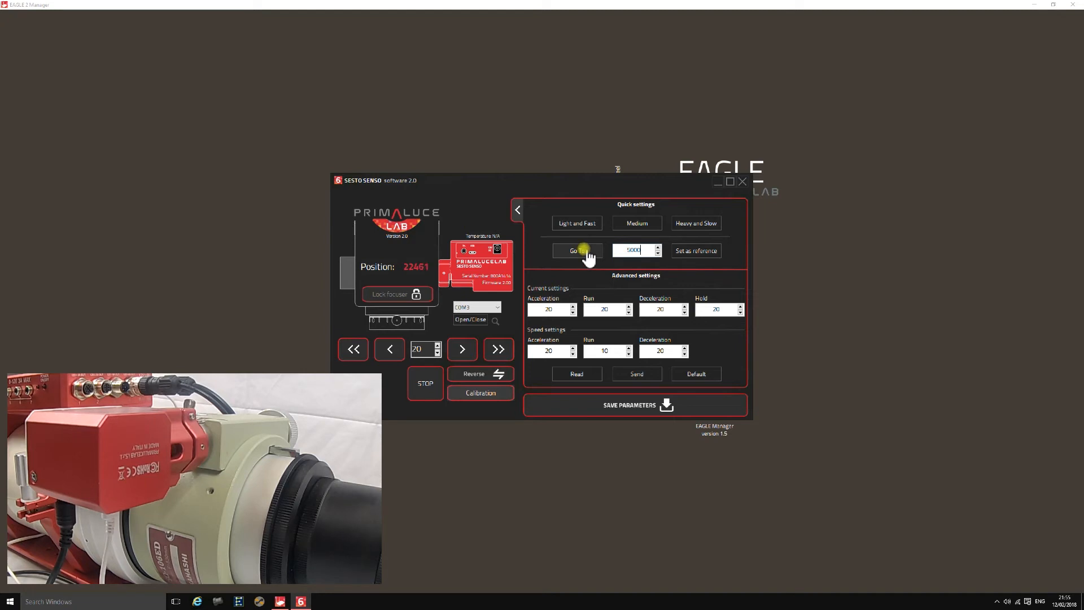
left_click(577, 251)
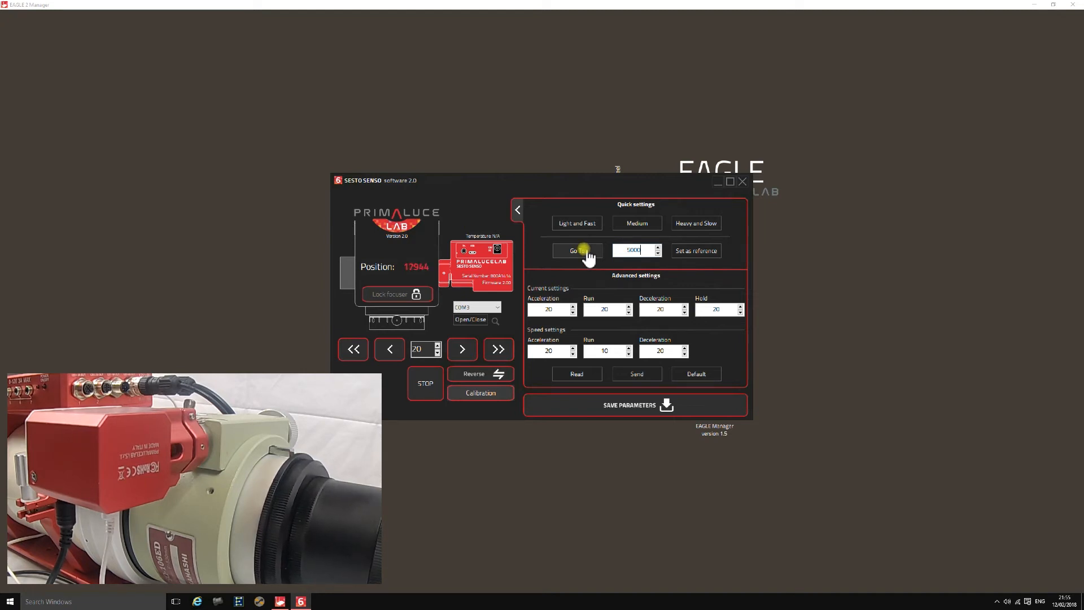
left_click(577, 250)
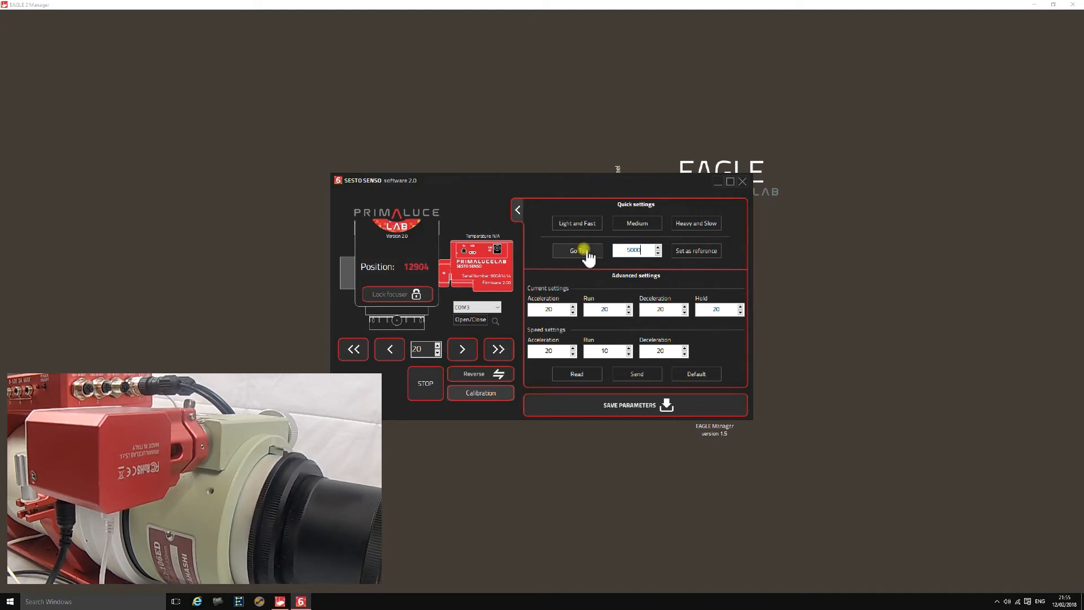
left_click(577, 249)
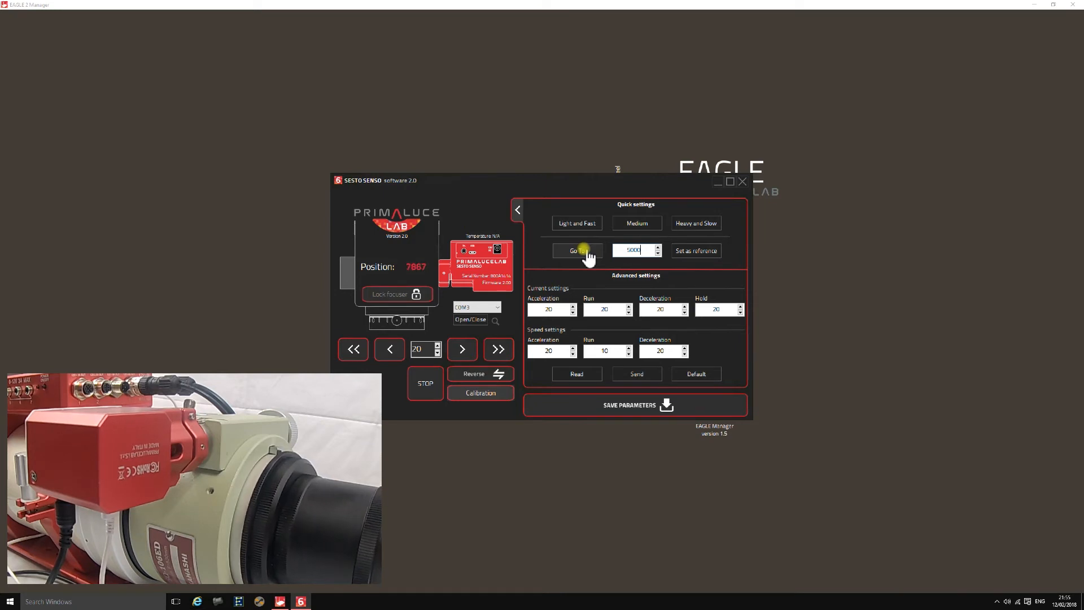
left_click(577, 251)
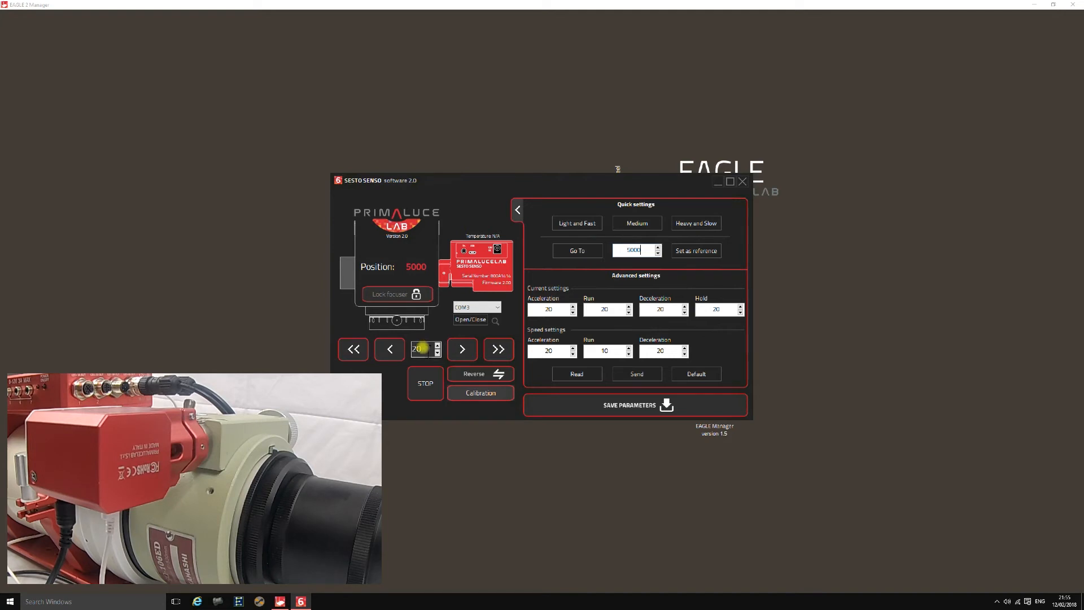
Jog the focuser with single and double arrows at step size 20, leaving it at 5200.
left_click(388, 349)
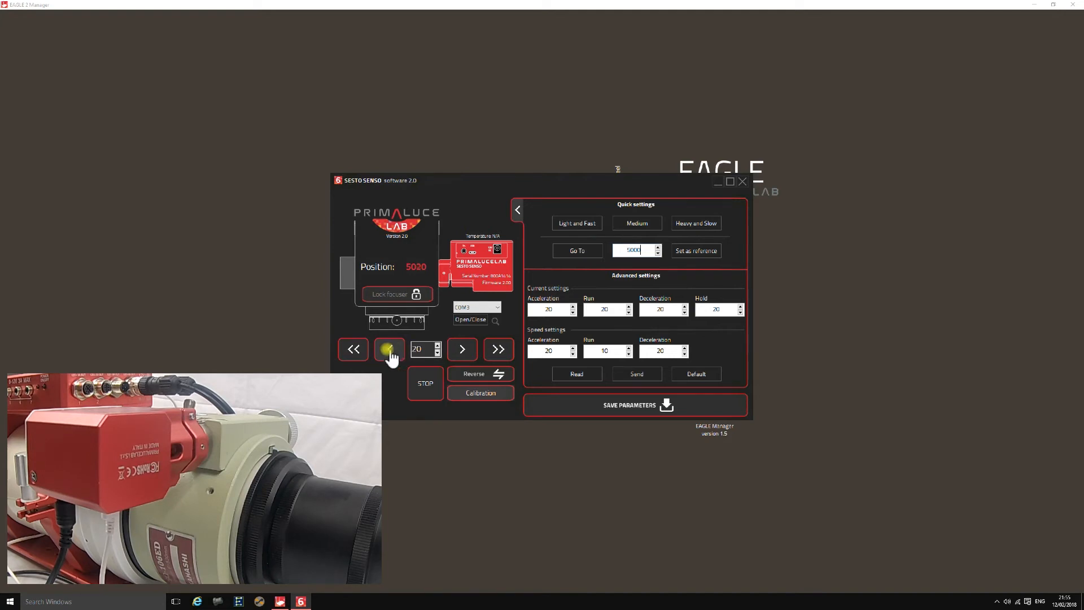
left_click(353, 349)
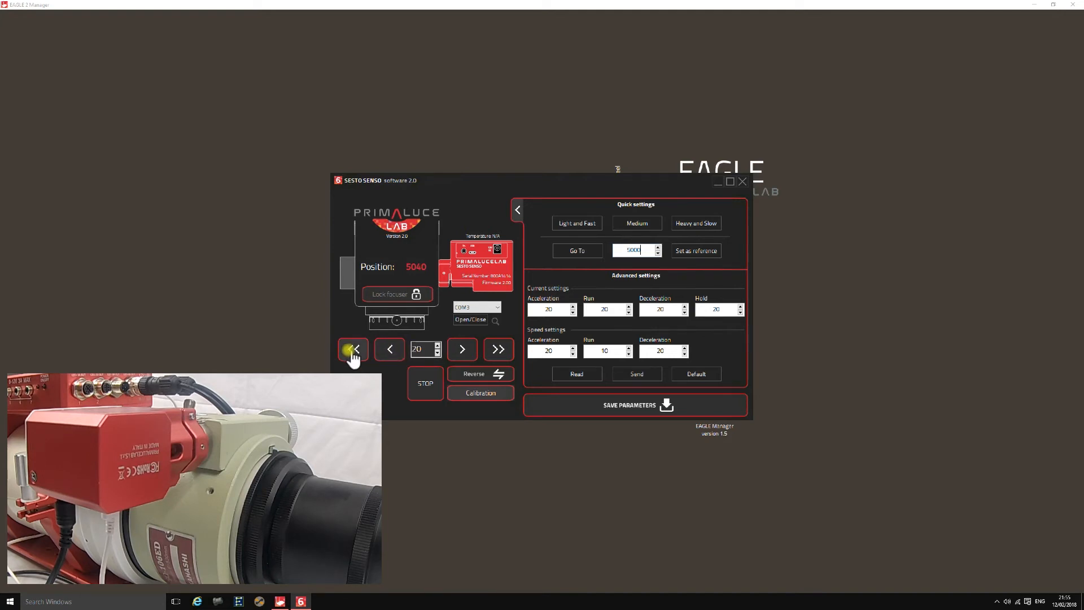
left_click(352, 349)
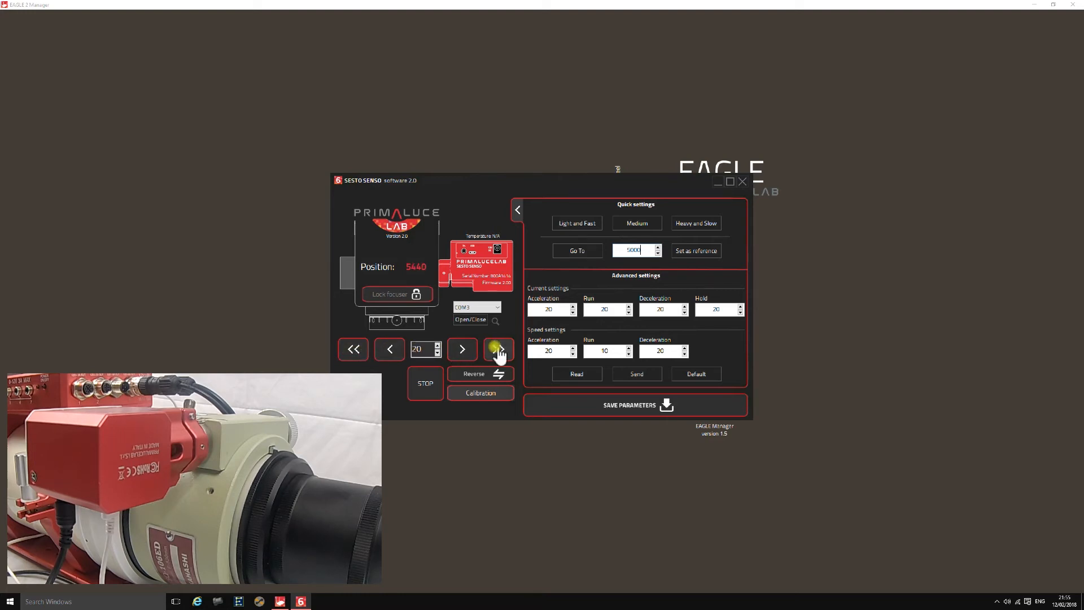
left_click(494, 349)
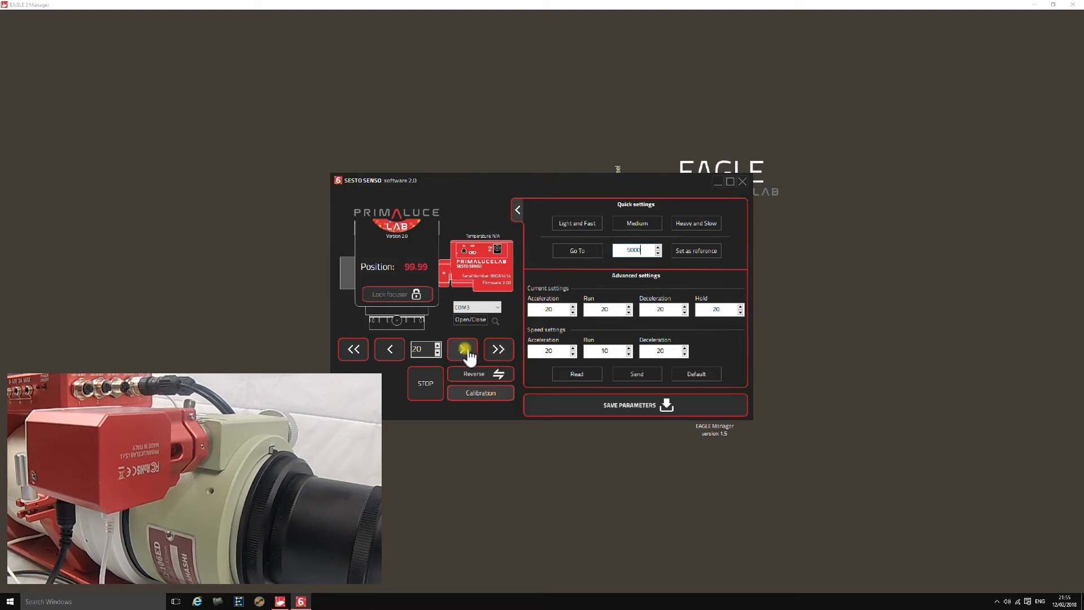
left_click(576, 249)
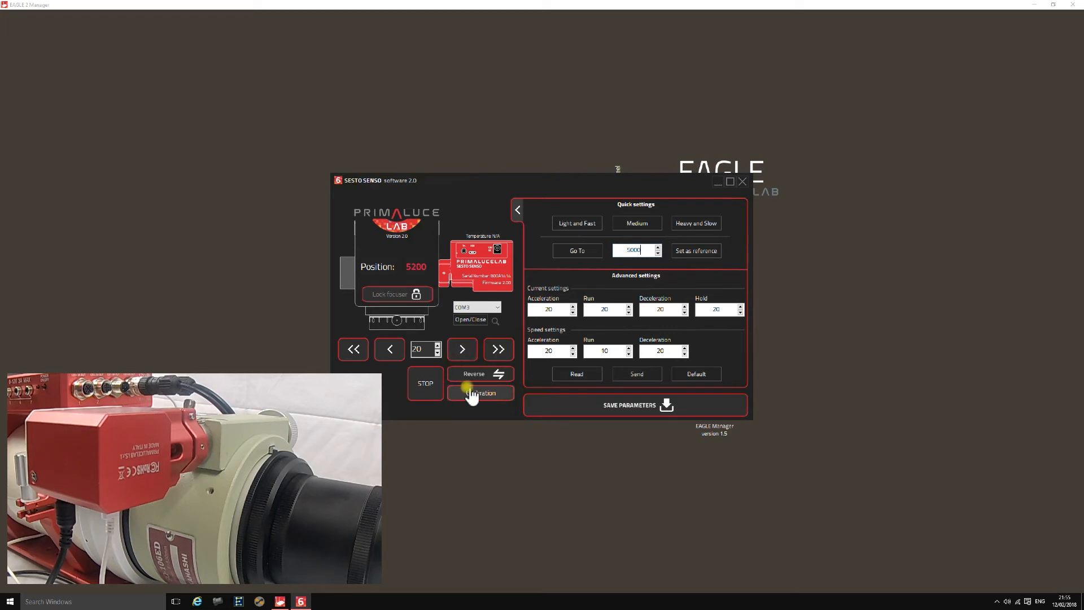
mouse_move(490, 379)
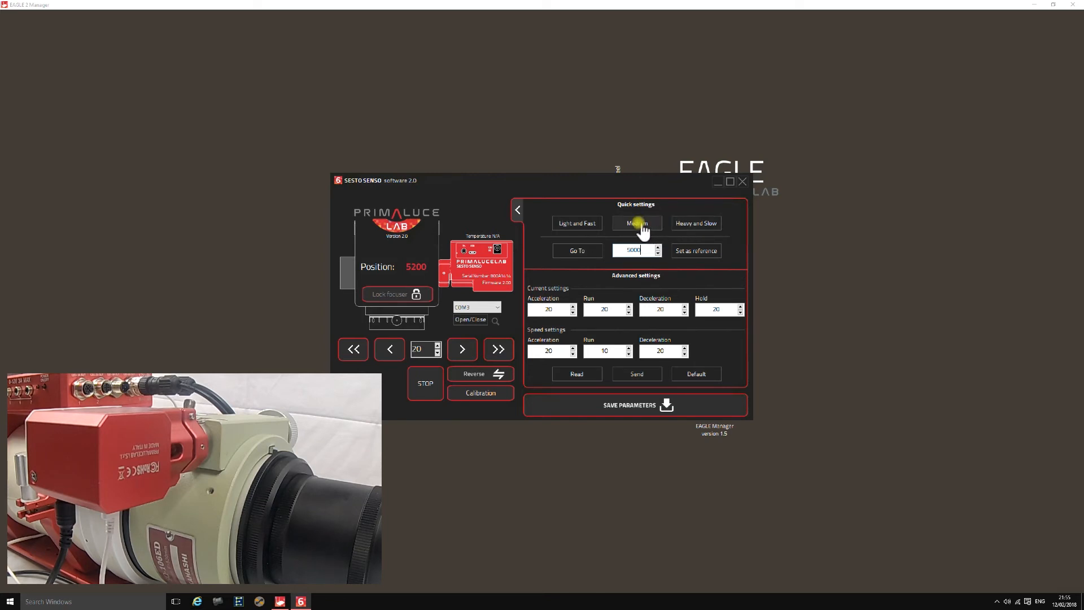
Load the Medium preset, then Heavy and Slow for speed run 25 and acceleration 50.
left_click(637, 222)
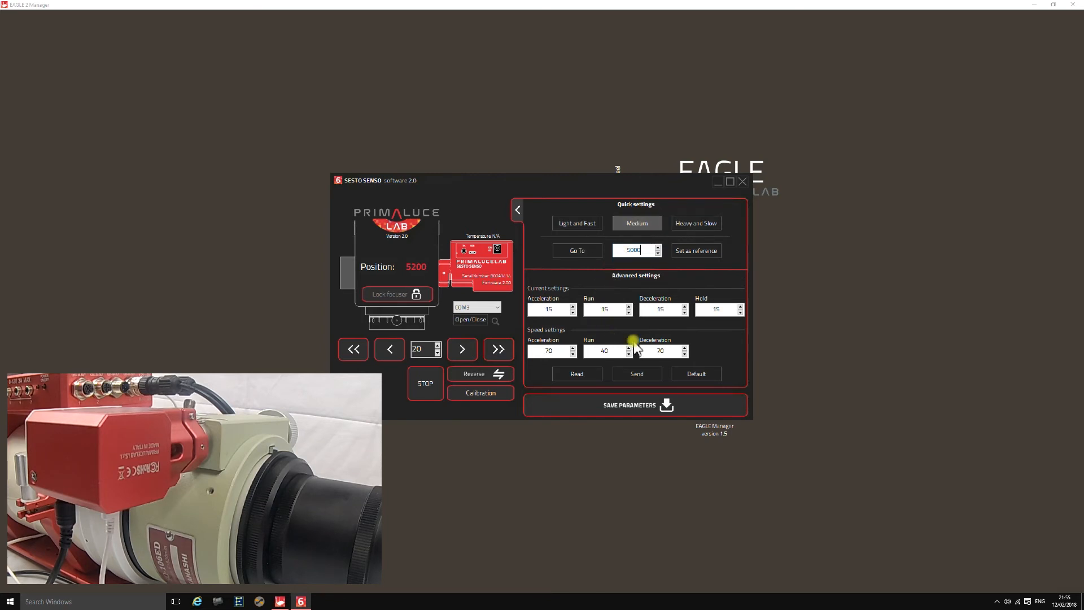
left_click(576, 223)
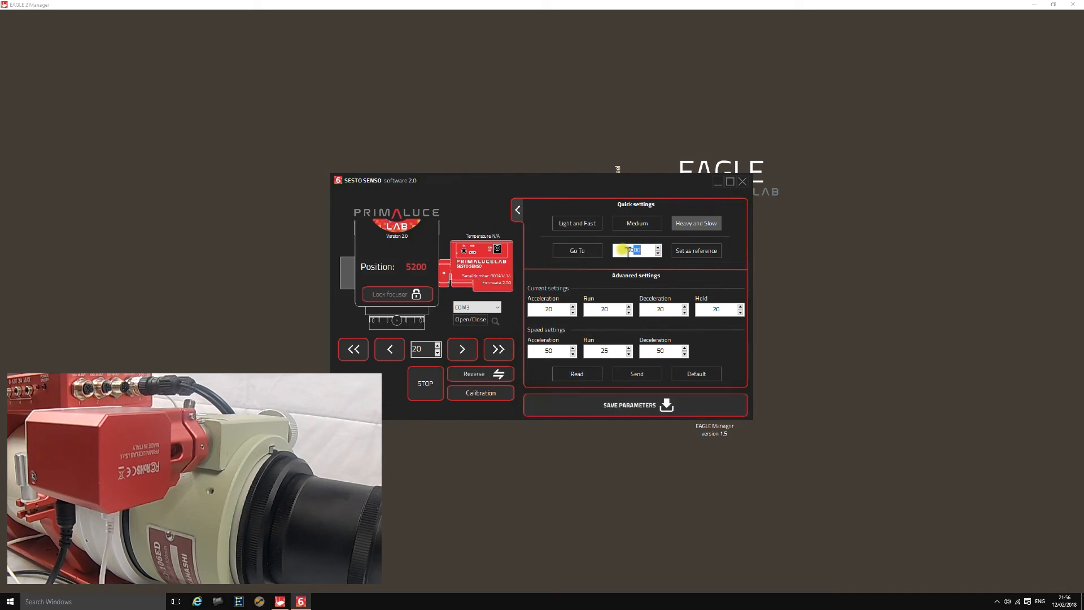
Set the Go To target to 10000 and drive the focuser out to 10000.
type("10000")
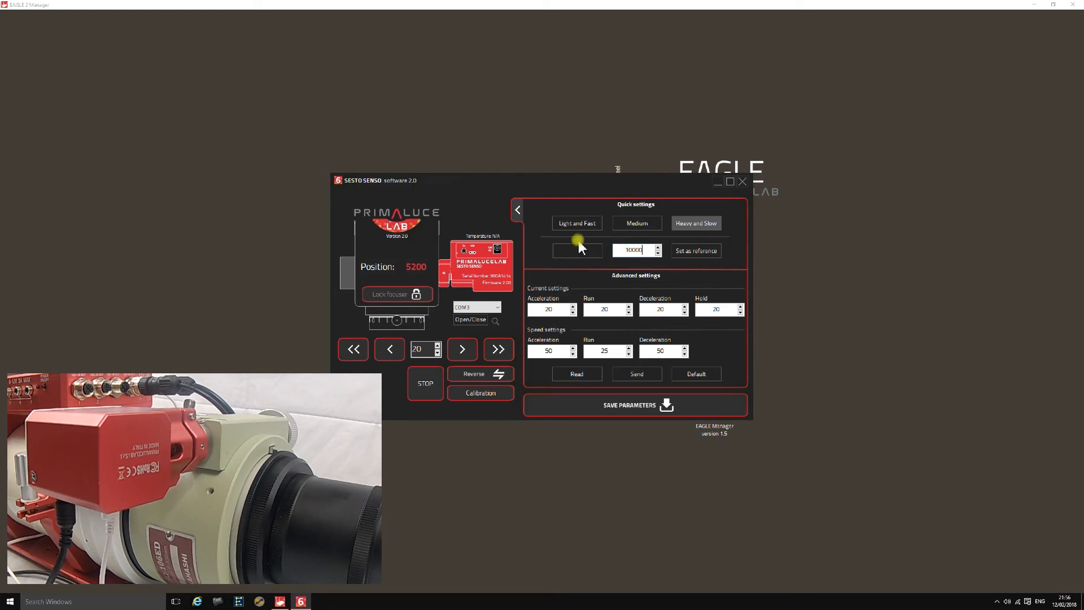
left_click(576, 251)
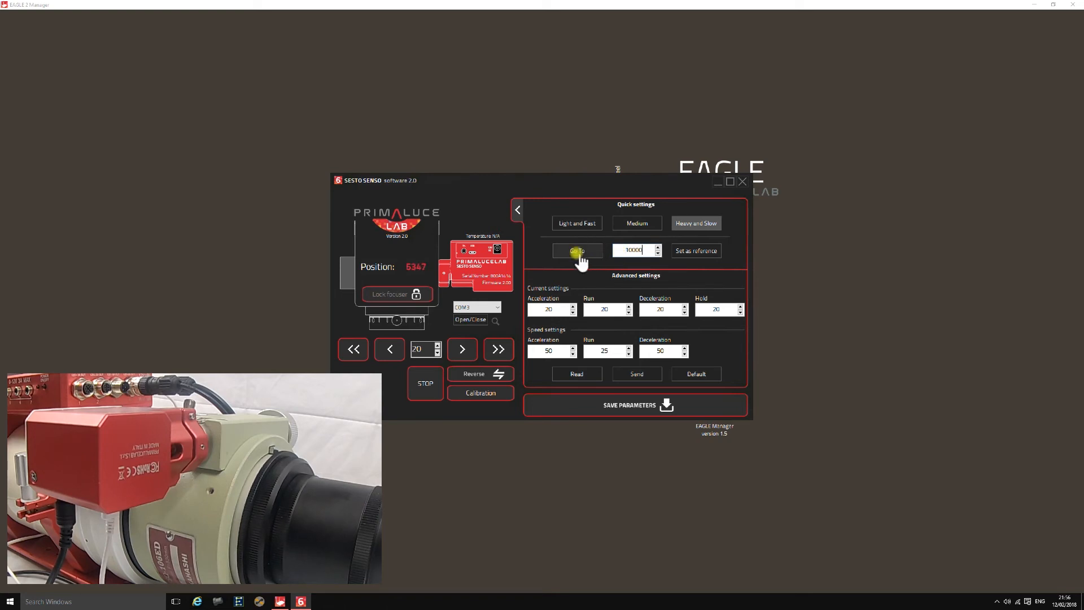
left_click(576, 251)
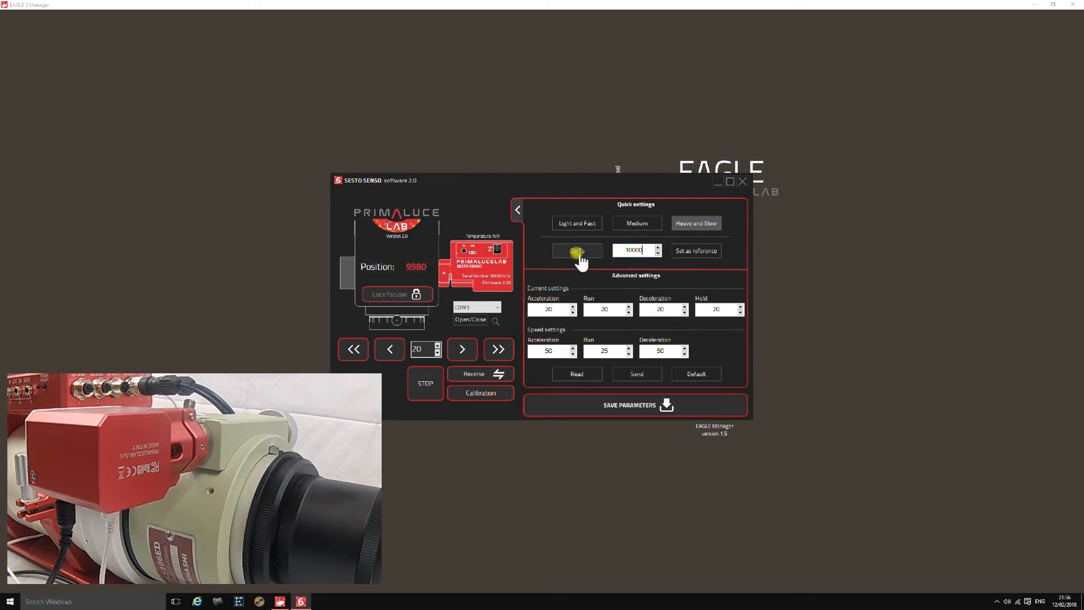
left_click(577, 251)
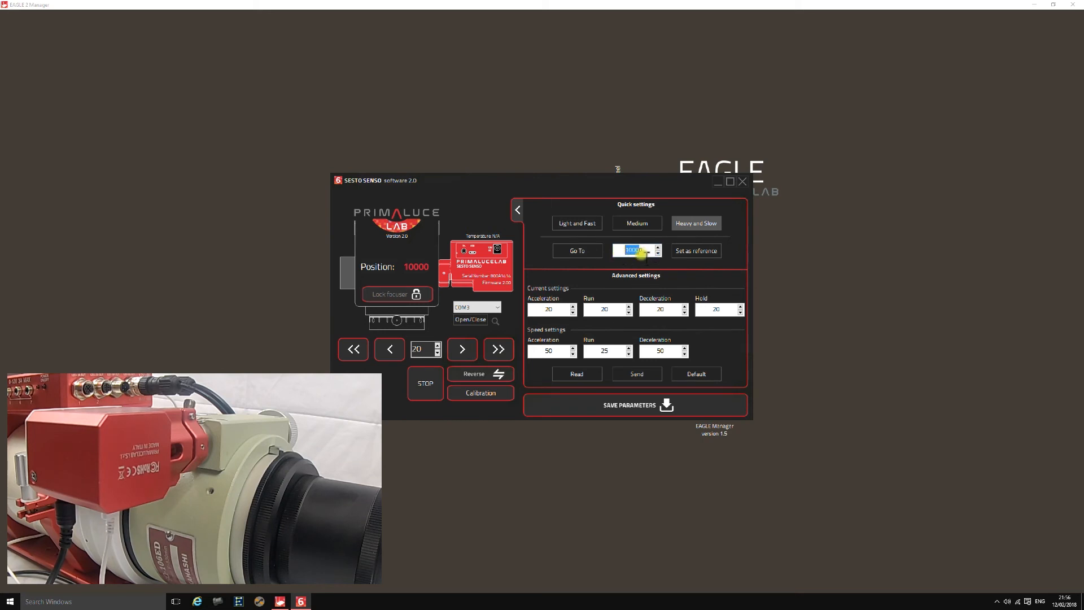
Change the Go To target to 0 and send the focuser back to position 0.
left_click(577, 250)
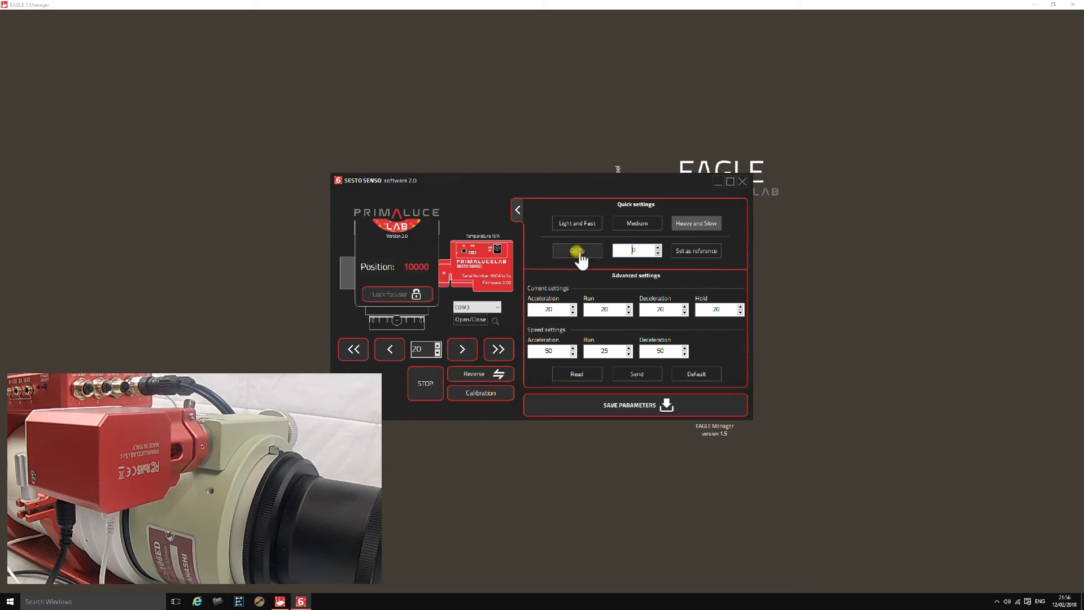
left_click(577, 250)
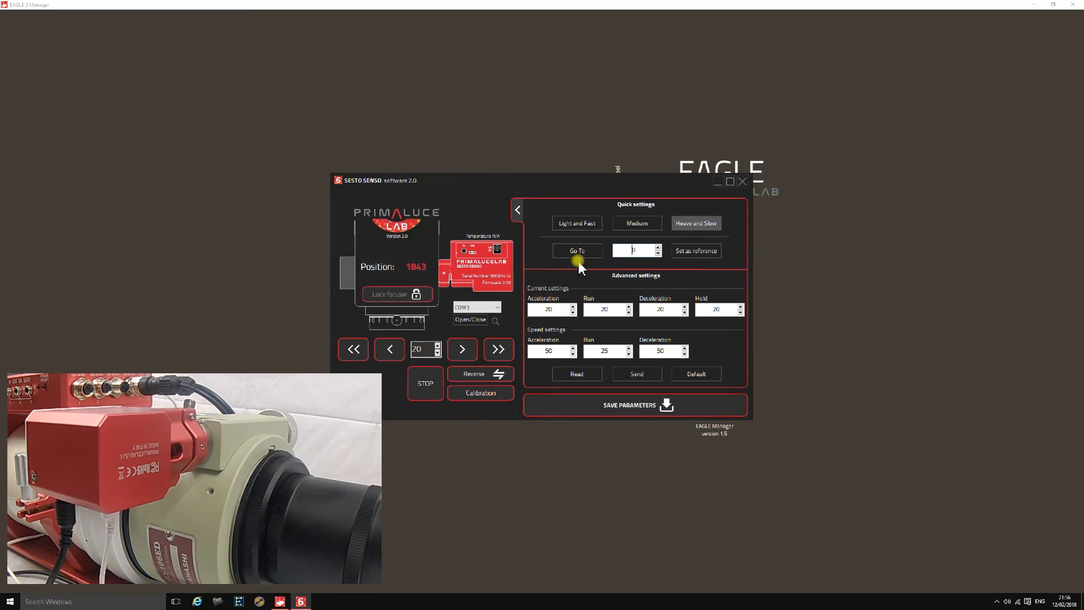
left_click(577, 250)
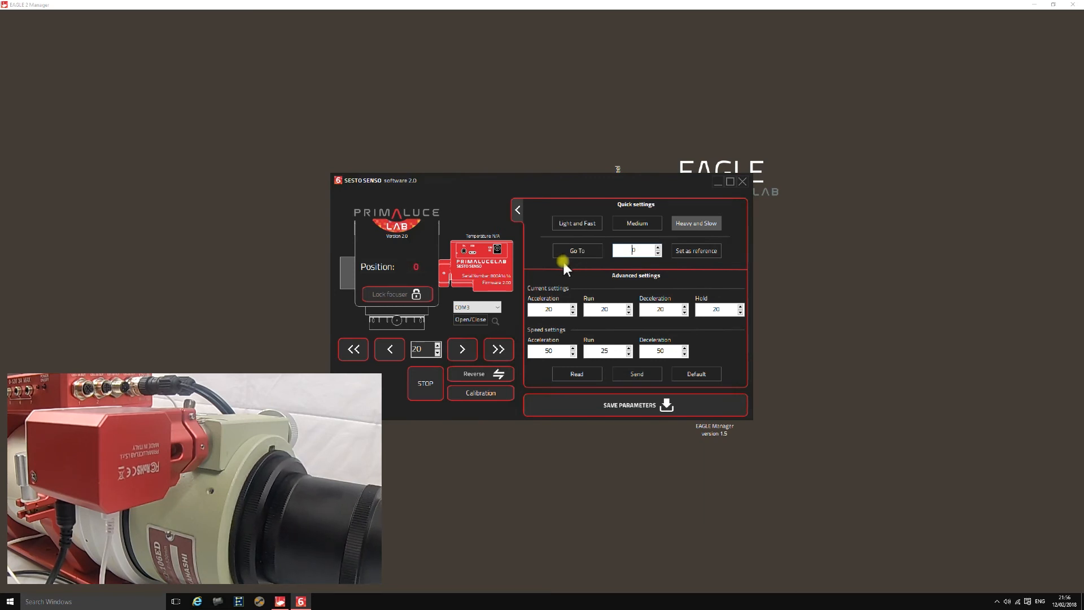
mouse_move(743, 183)
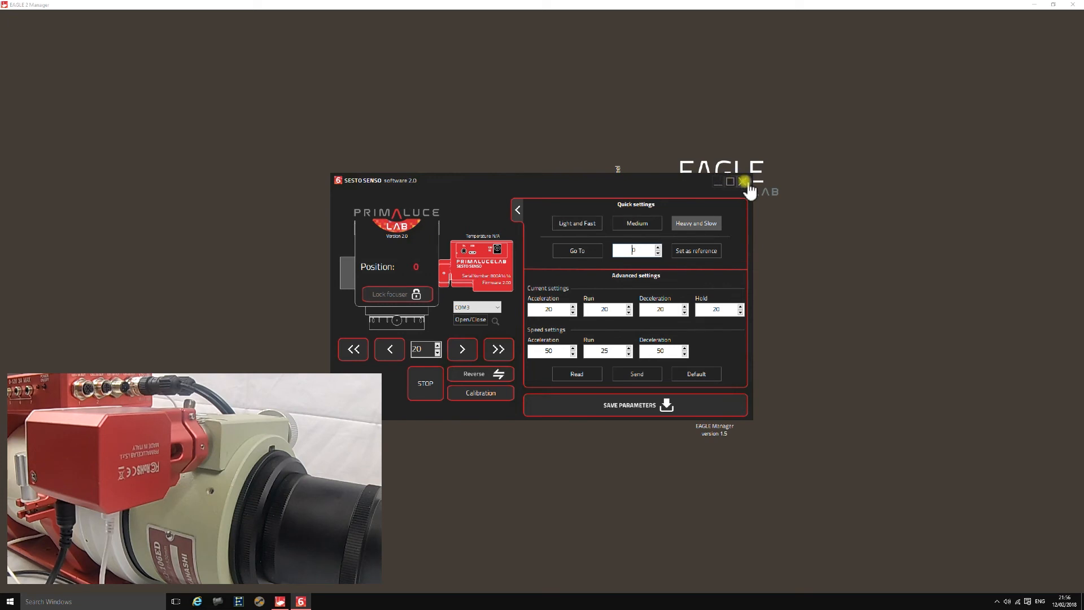
Close the Sesto Senso window and bring up Sequence Generator Pro from the taskbar.
left_click(743, 182)
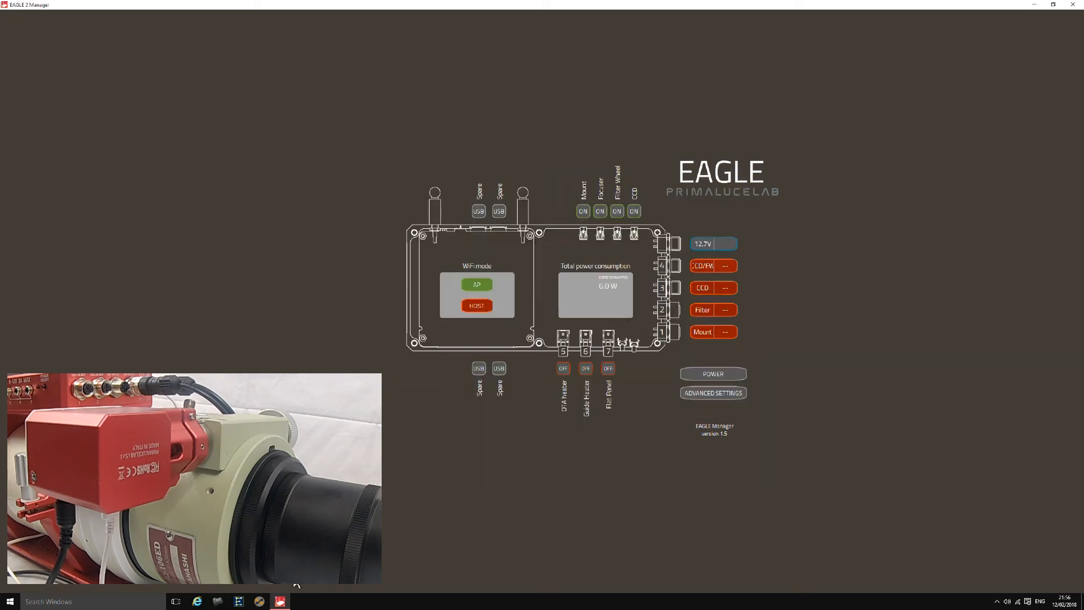
left_click(257, 600)
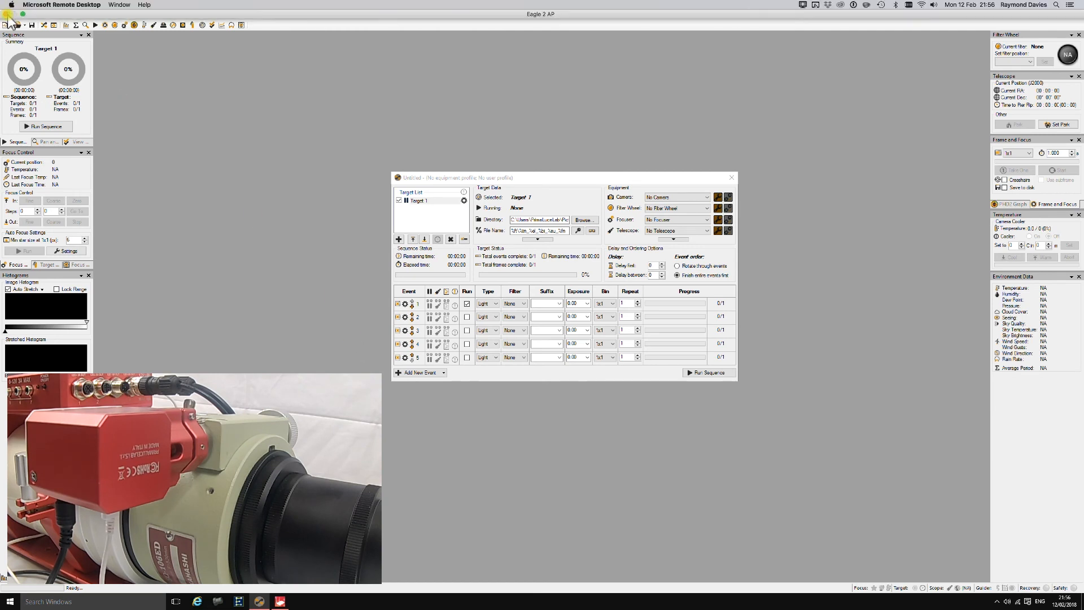
Load the Default equipment profile from the Equipment Profile Chooser.
left_click(8, 11)
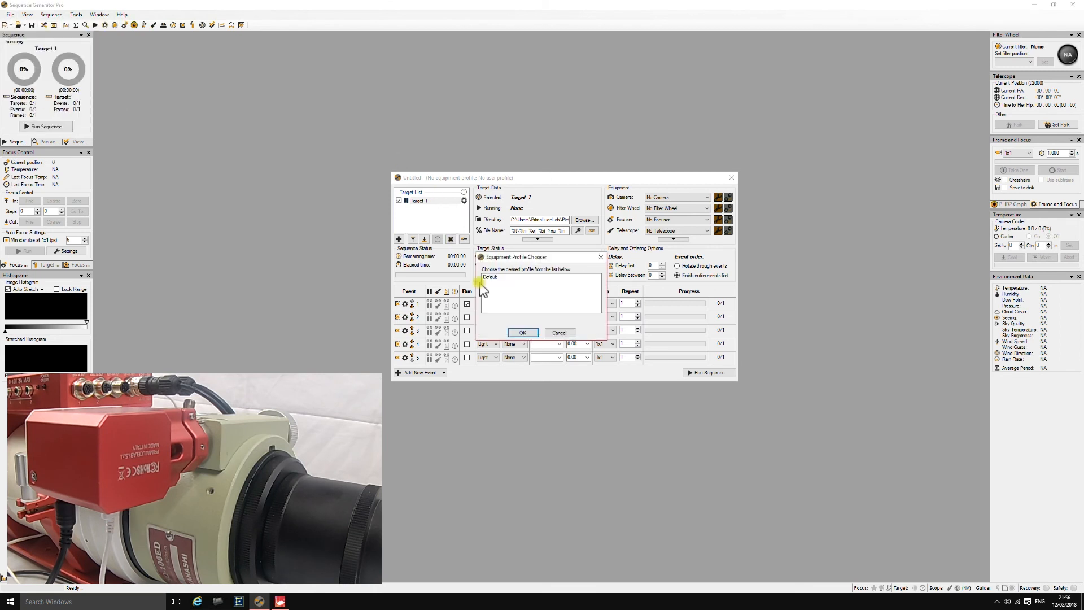
left_click(490, 276)
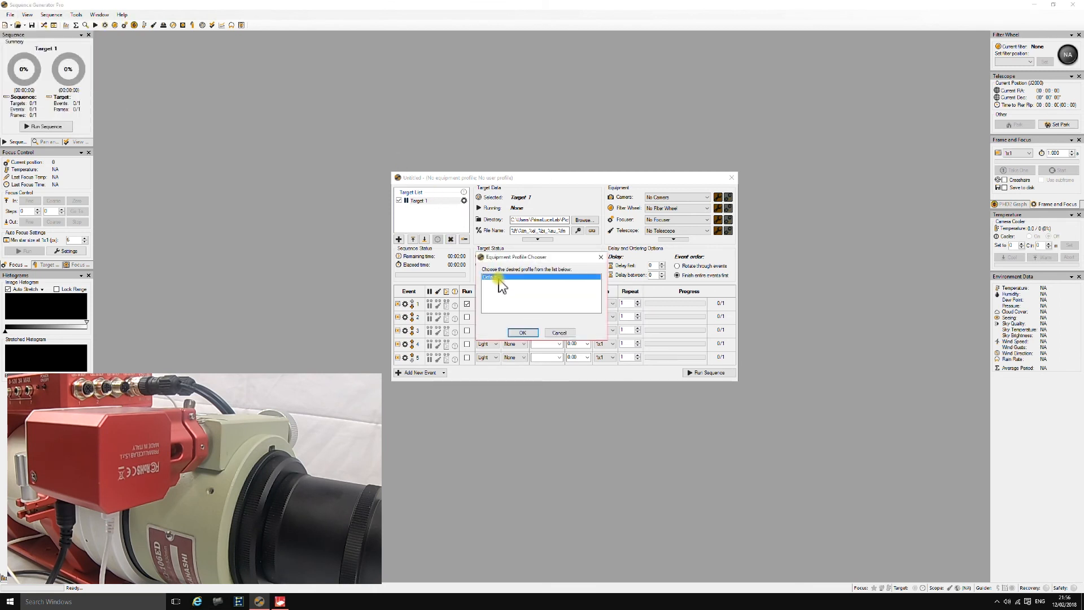
left_click(523, 331)
type("5000")
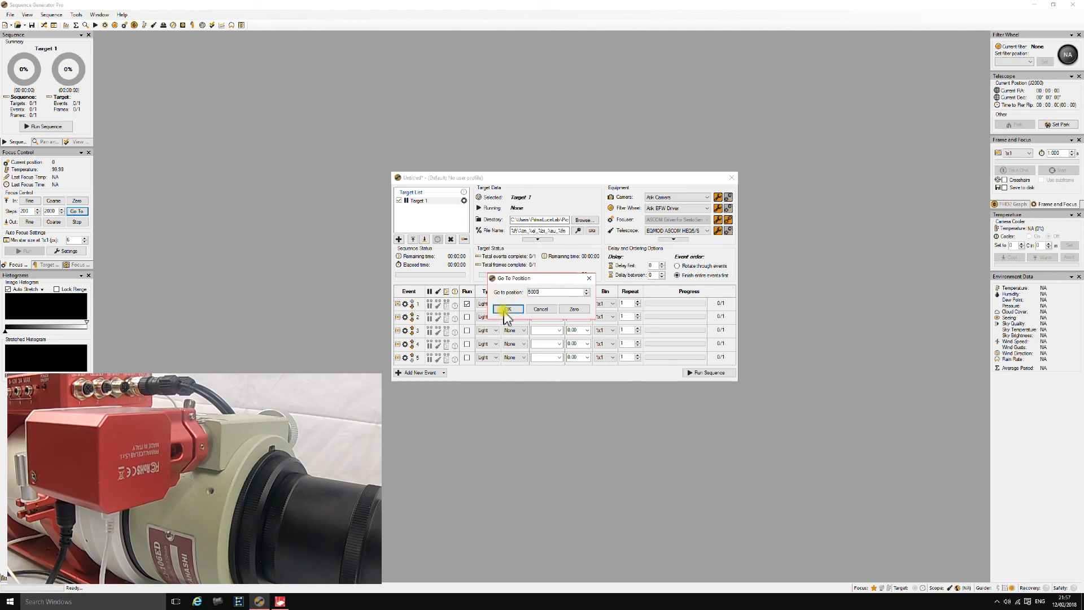
Drive the focuser to 5000, then jog it 2000 coarse steps in and back out to 5000.
left_click(508, 308)
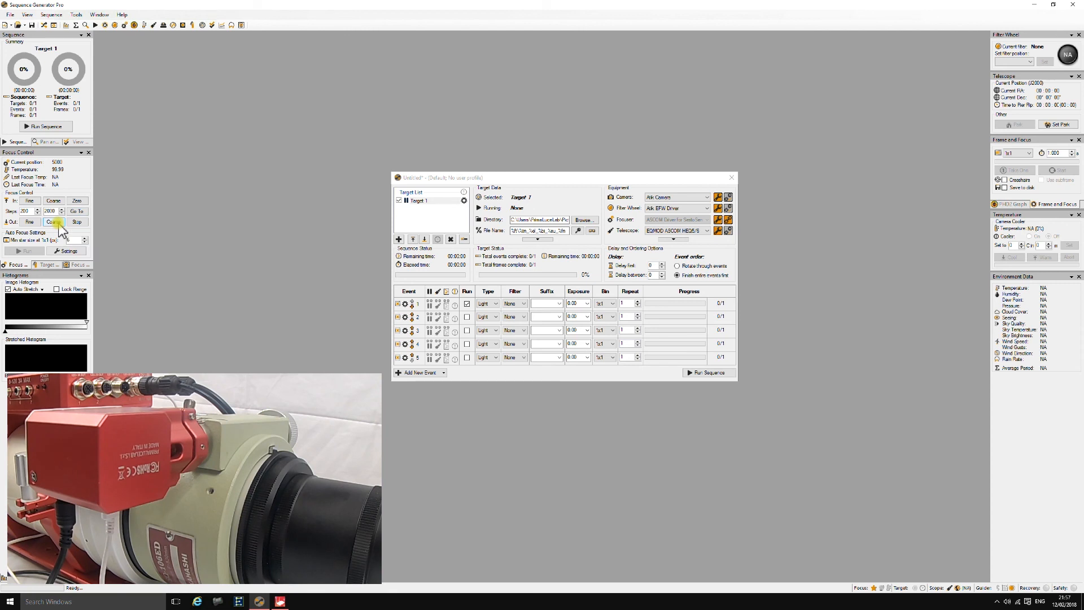
left_click(54, 222)
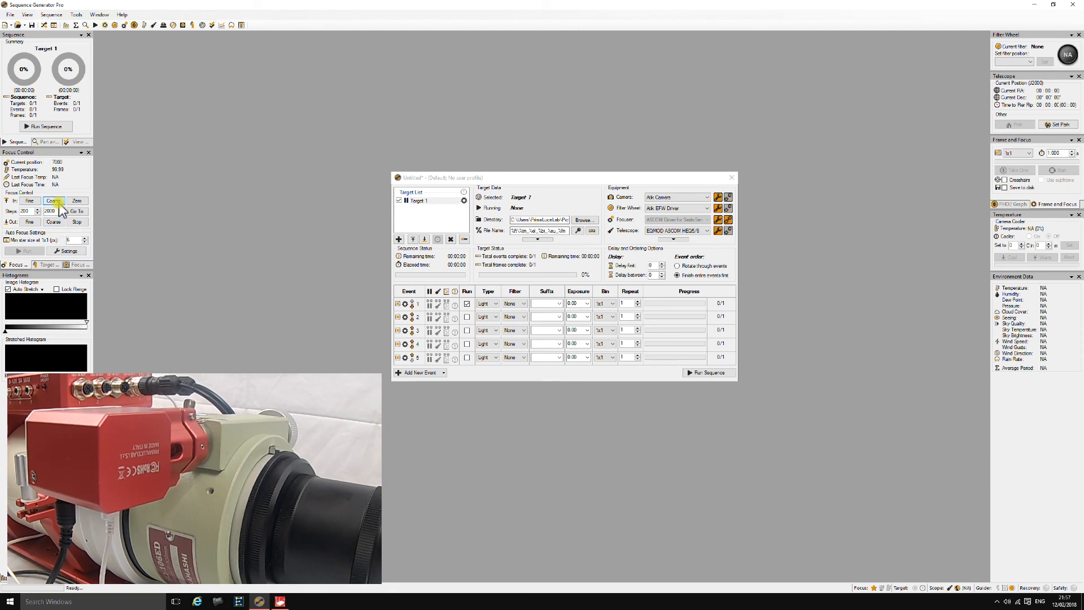
left_click(54, 221)
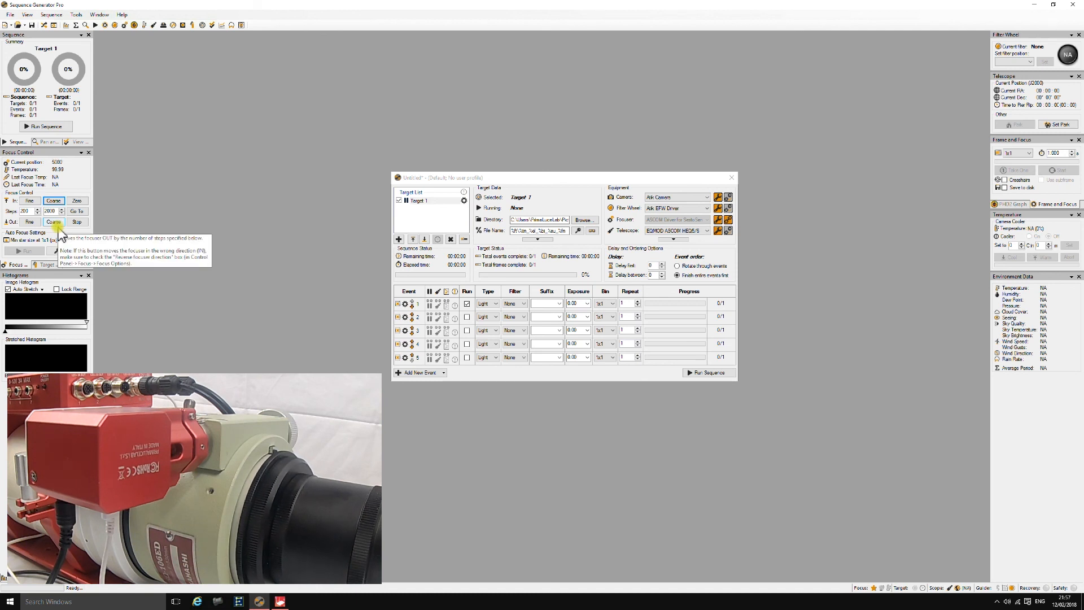